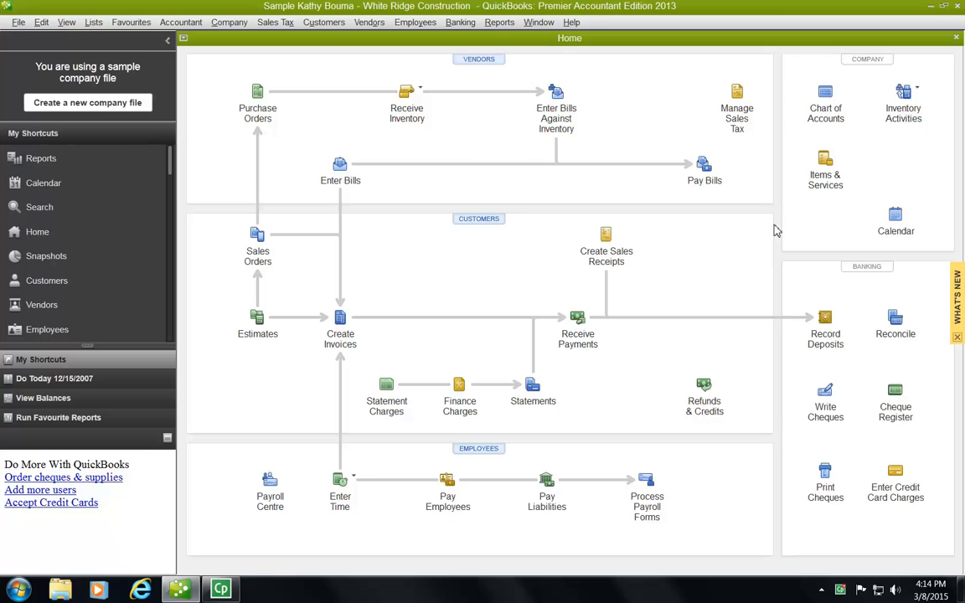
{"action": "mouse_move", "coordinate": [751, 231]}
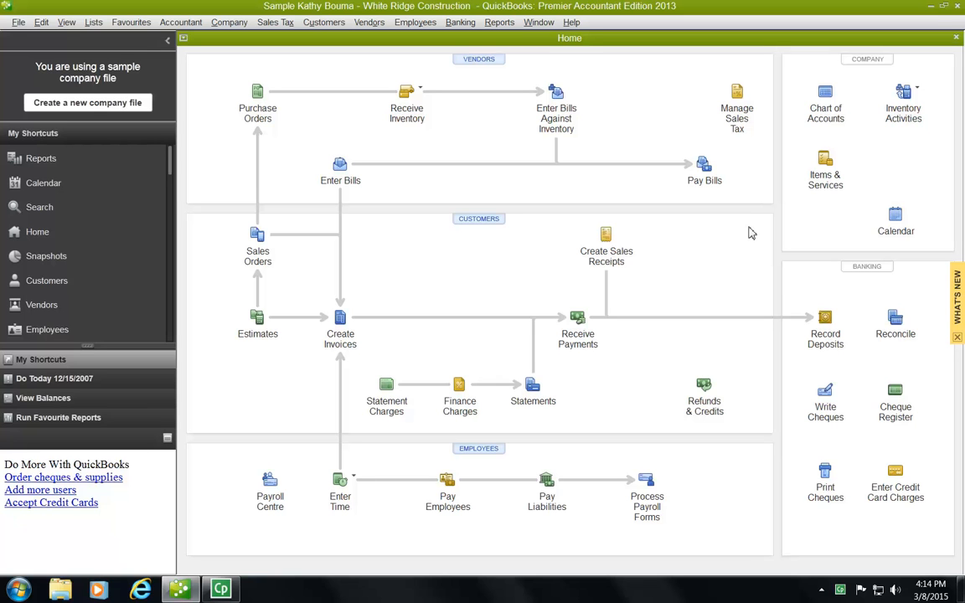
{"action": "mouse_move", "coordinate": [762, 226]}
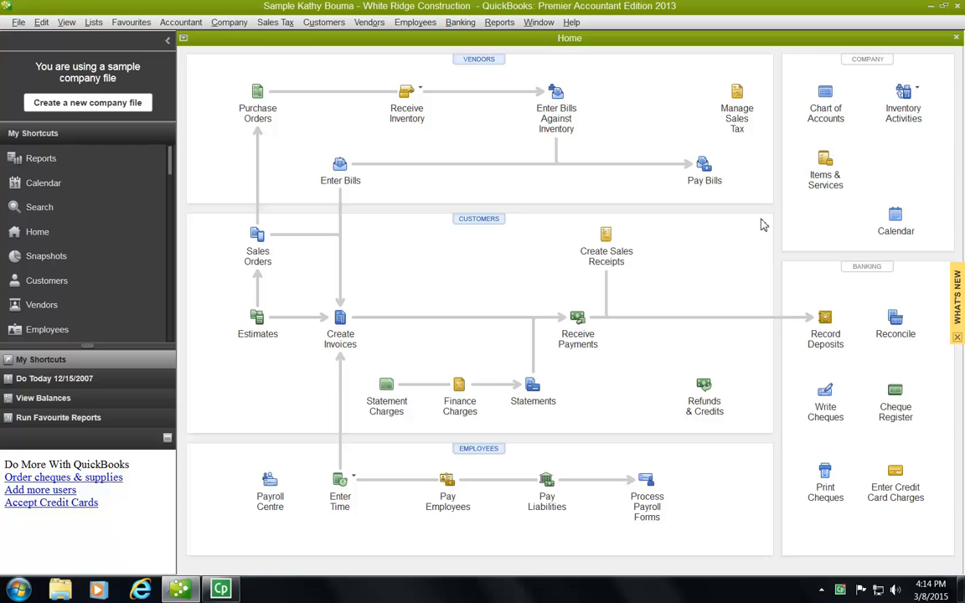
{"action": "mouse_move", "coordinate": [388, 67]}
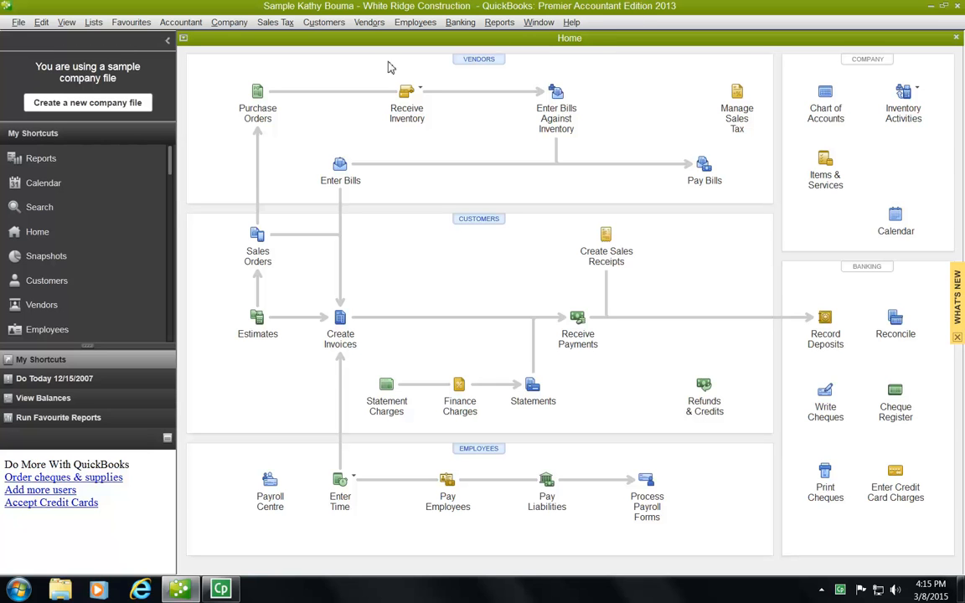
{"action": "mouse_move", "coordinate": [408, 55]}
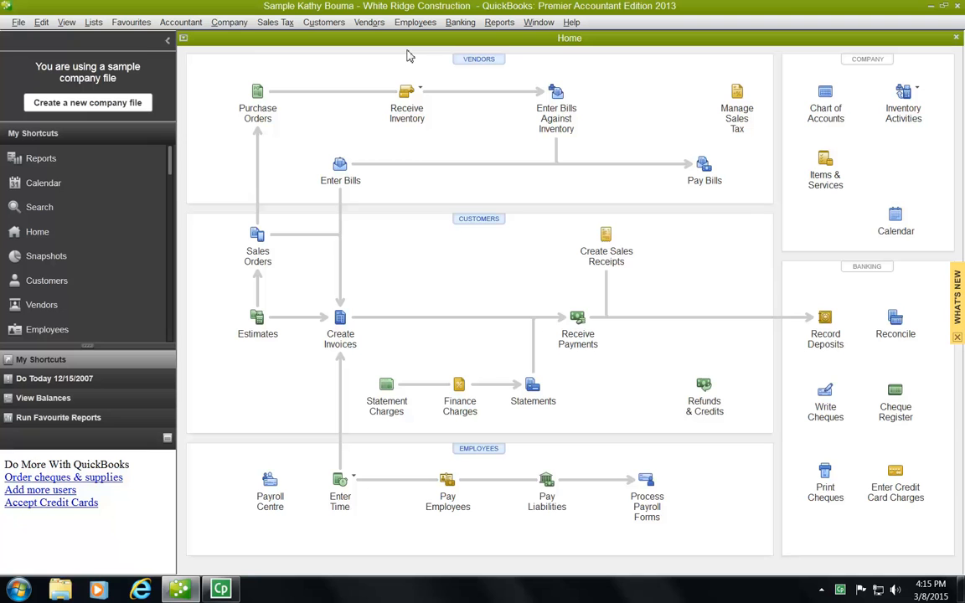
{"action": "mouse_move", "coordinate": [516, 80]}
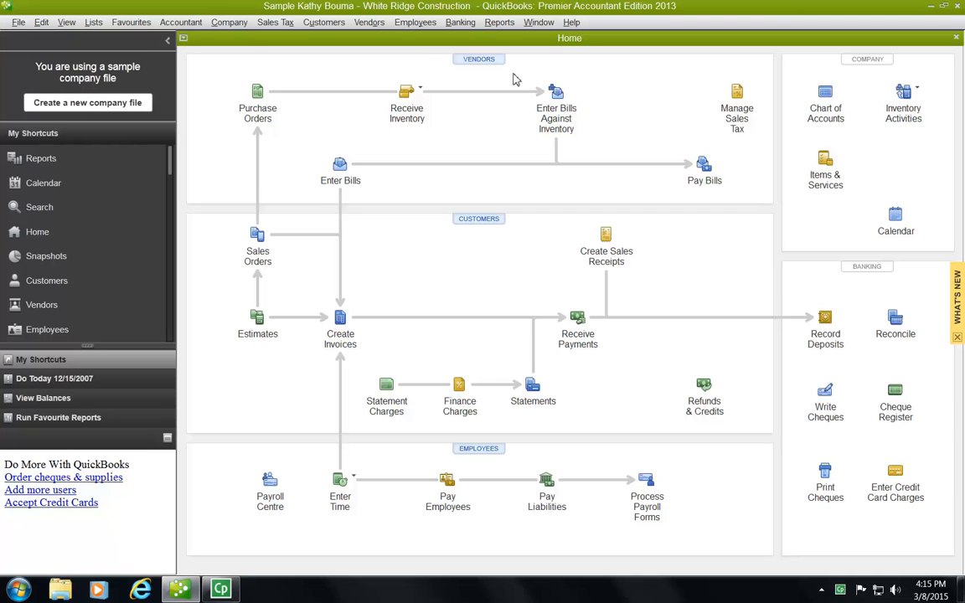
{"action": "mouse_move", "coordinate": [407, 92]}
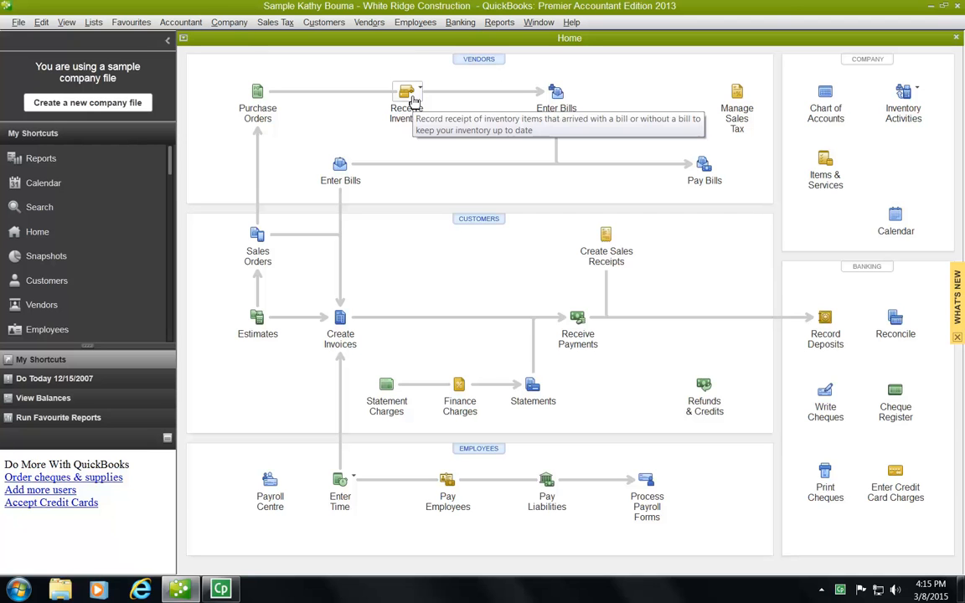
Start a blank Enter Bills form via Receive Inventory with Bill
{"action": "left_click", "coordinate": [418, 90]}
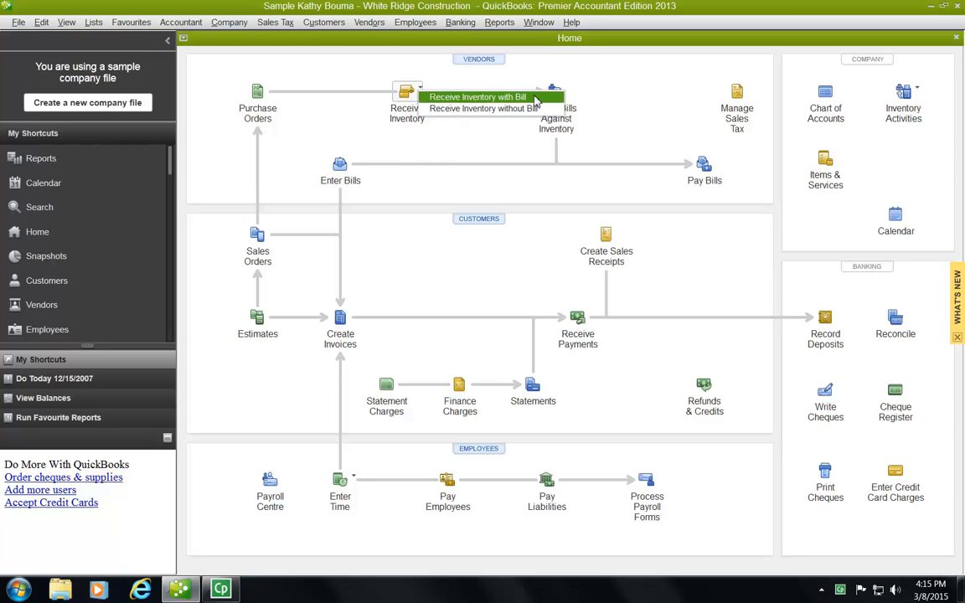
{"action": "mouse_move", "coordinate": [498, 117]}
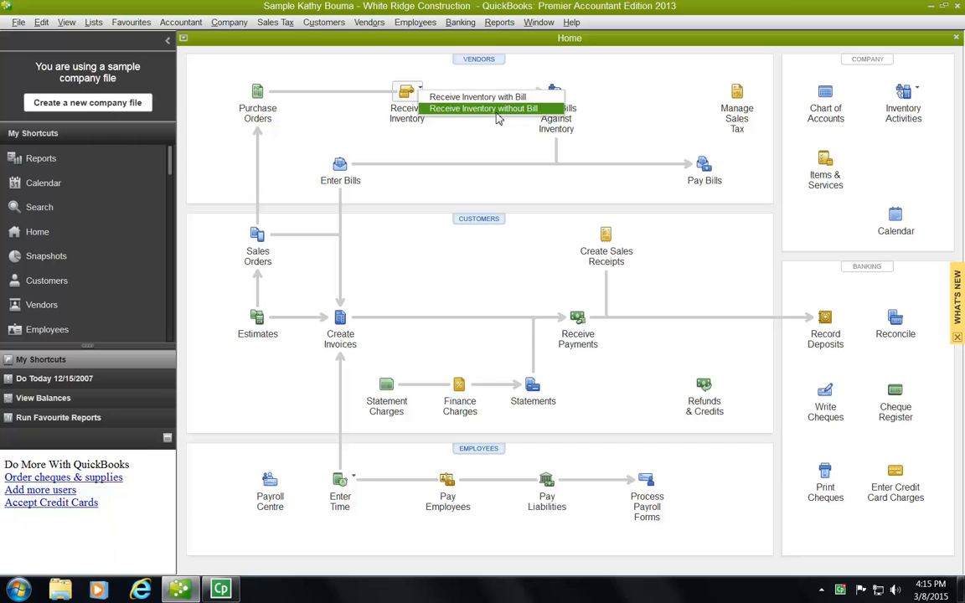
{"action": "mouse_move", "coordinate": [479, 96]}
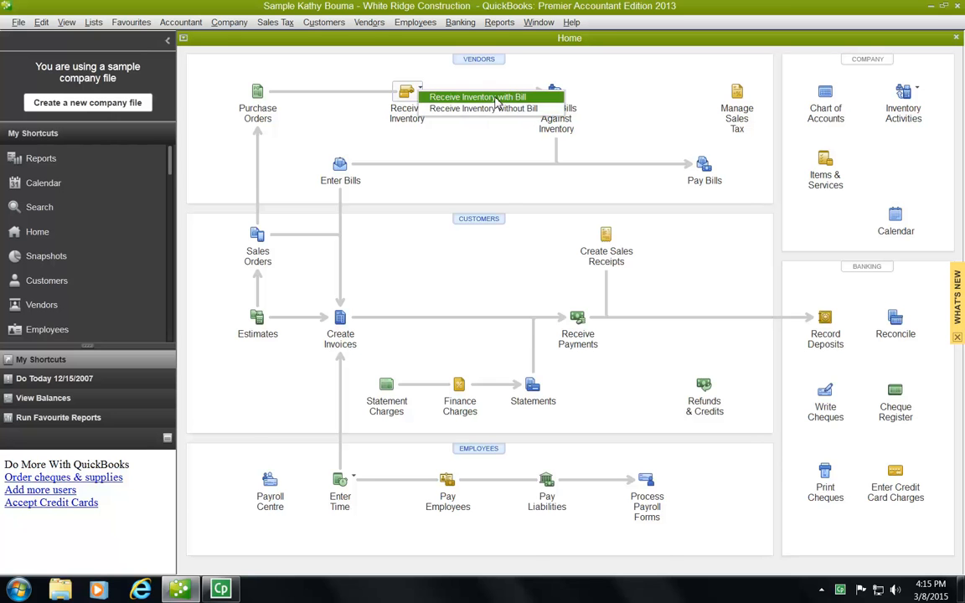
{"action": "left_click", "coordinate": [475, 96]}
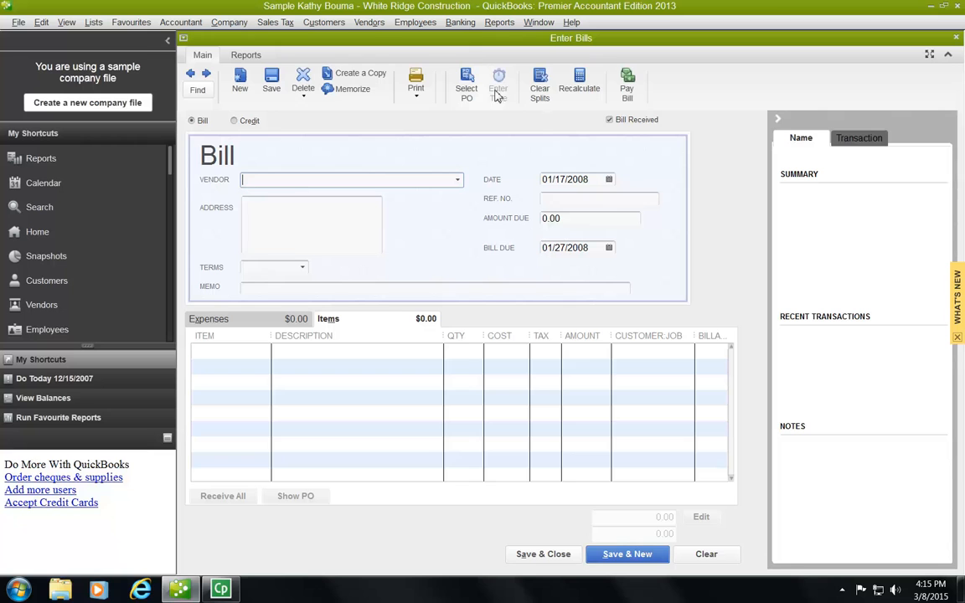
{"action": "mouse_move", "coordinate": [459, 184]}
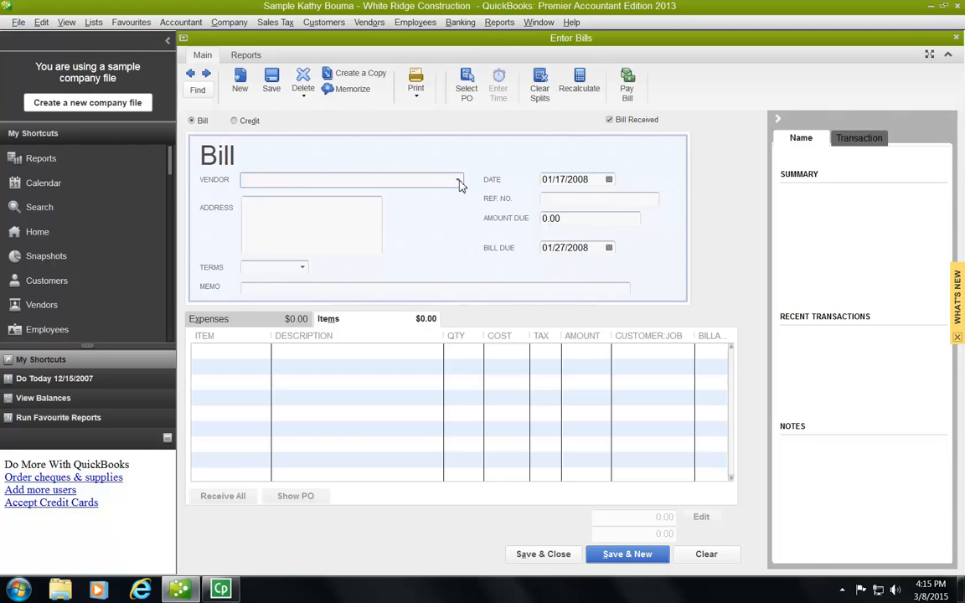
Select C.U. Electric from the Vendor list so its address fills in
{"action": "left_click", "coordinate": [459, 179]}
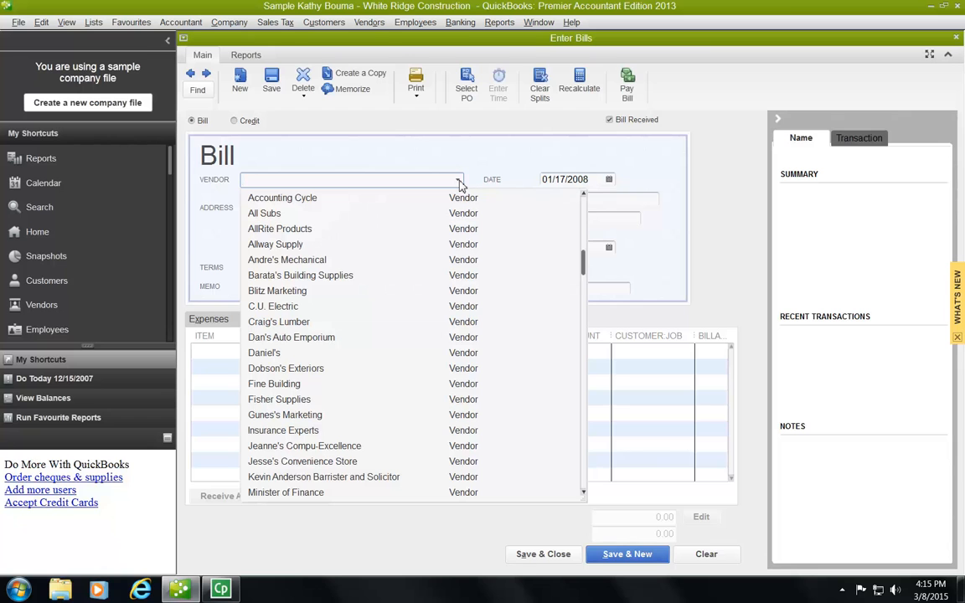
{"action": "mouse_move", "coordinate": [288, 316]}
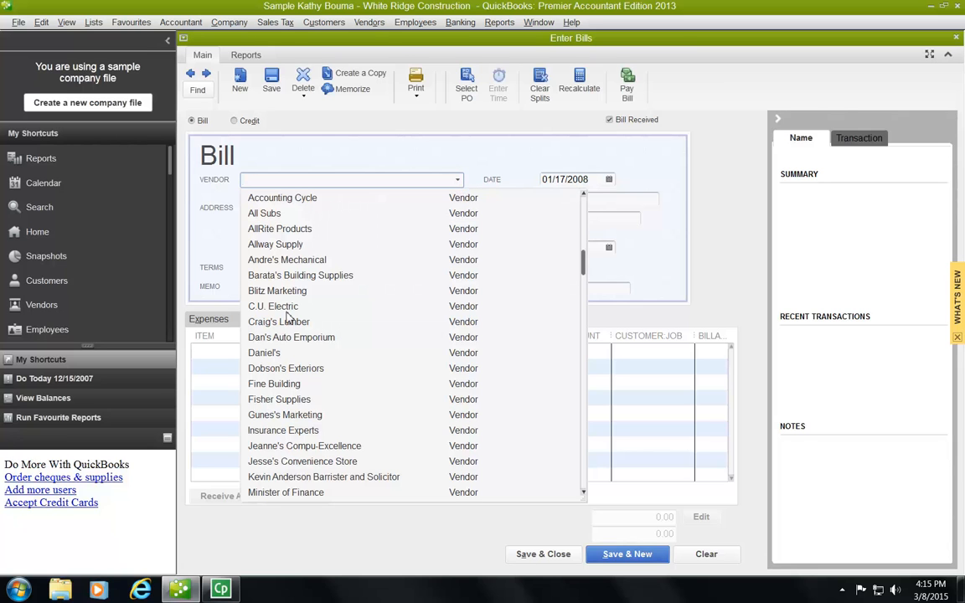
{"action": "left_click", "coordinate": [271, 304]}
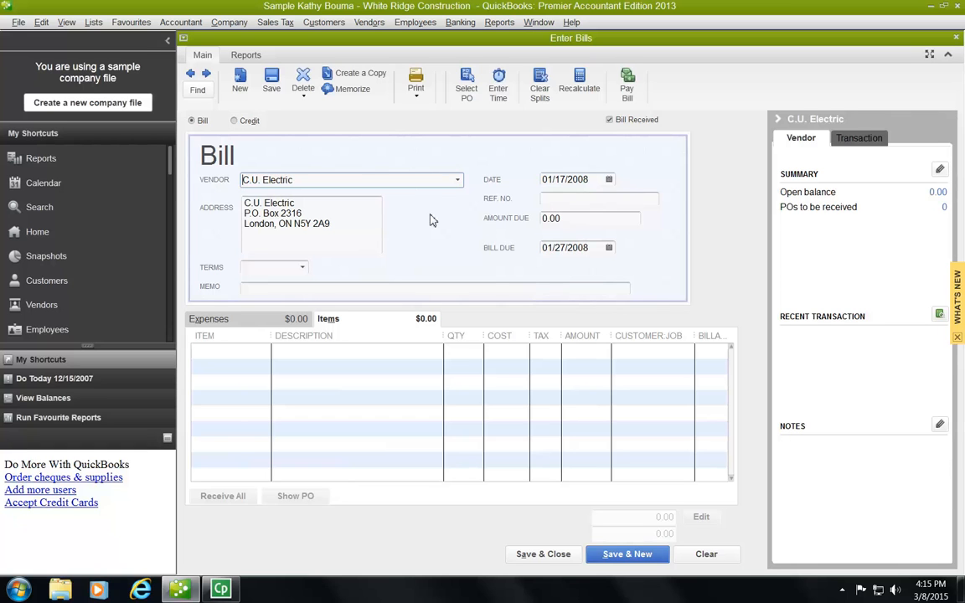
{"action": "mouse_move", "coordinate": [408, 196]}
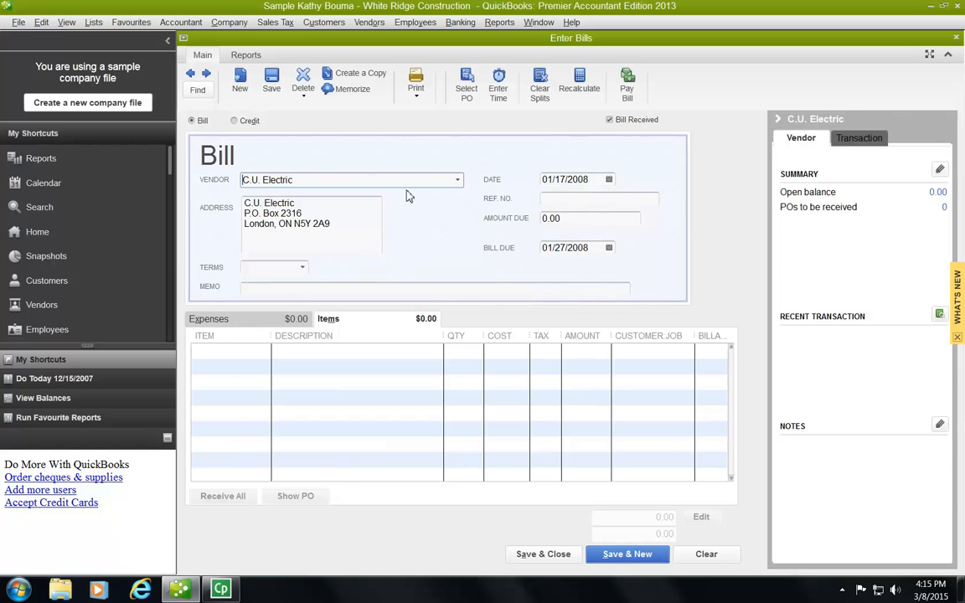
{"action": "mouse_move", "coordinate": [394, 208]}
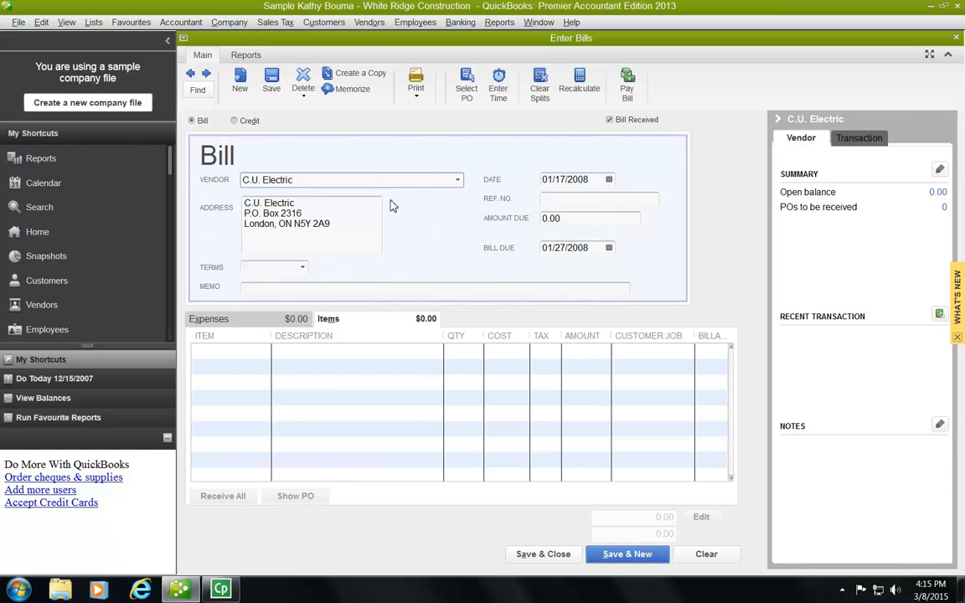
{"action": "left_click", "coordinate": [573, 179]}
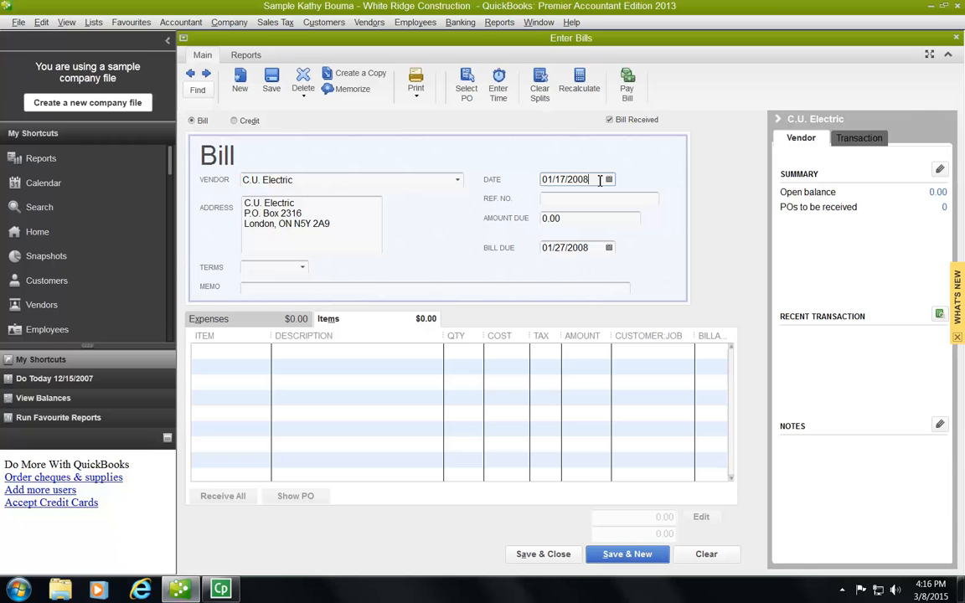
Enter 89A31 as the bill's reference number
{"action": "left_click", "coordinate": [600, 198]}
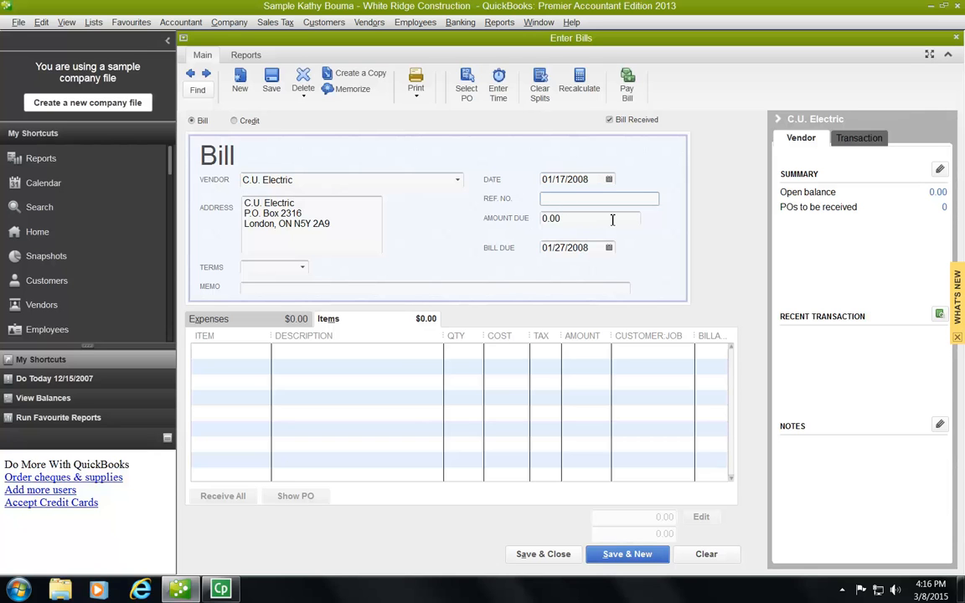
{"action": "type", "text": "8"}
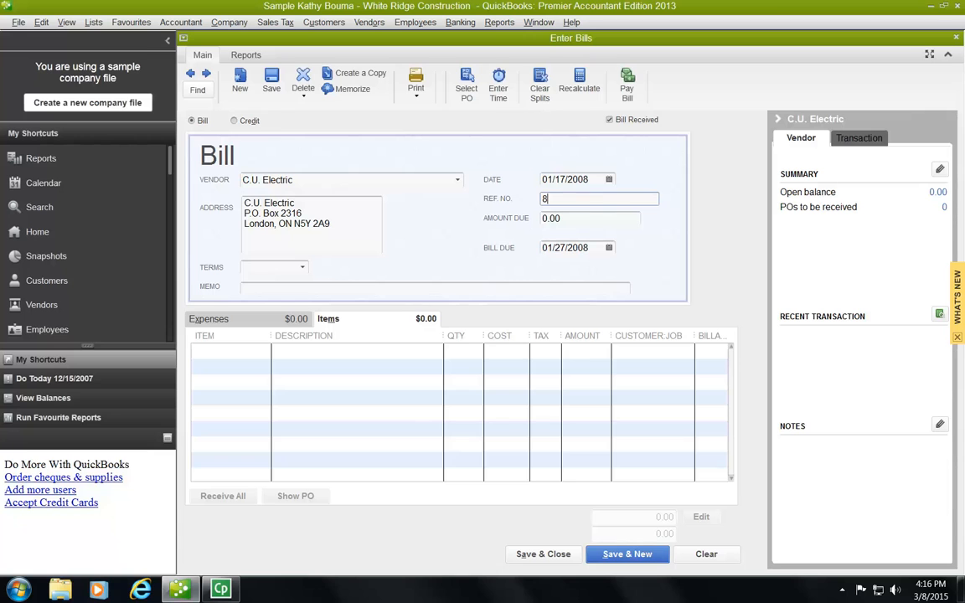
{"action": "type", "text": "9A"}
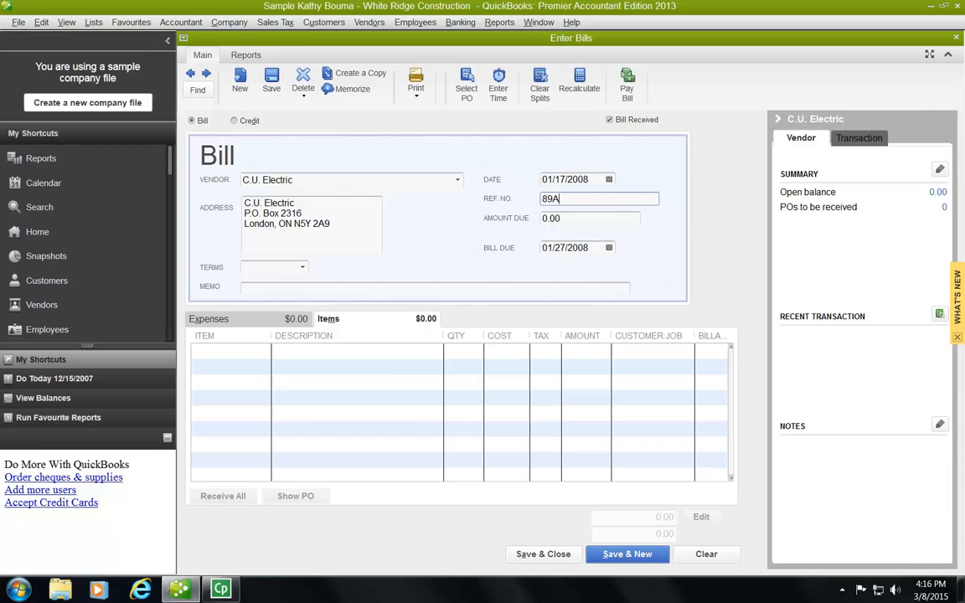
{"action": "type", "text": "31"}
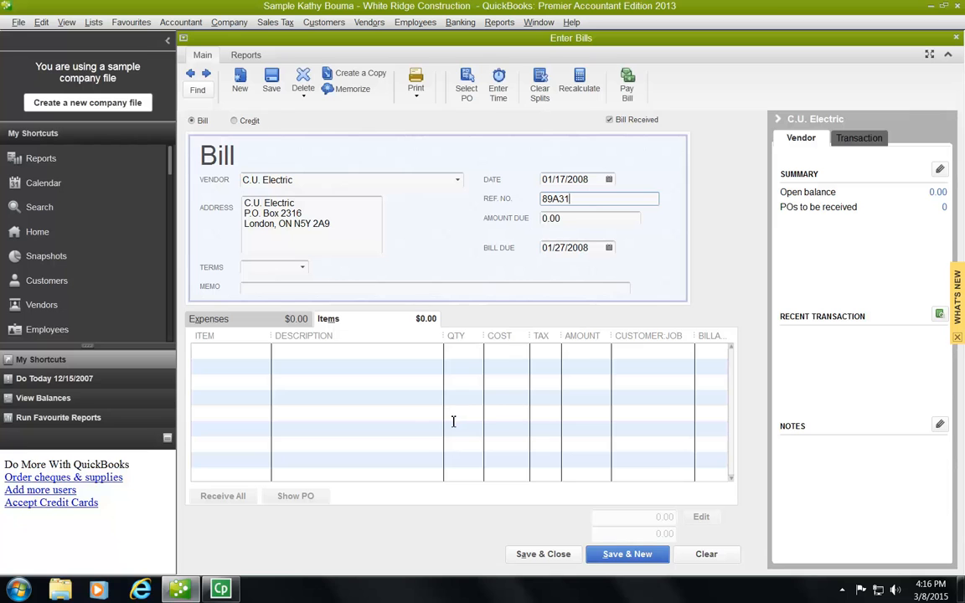
{"action": "mouse_move", "coordinate": [276, 408]}
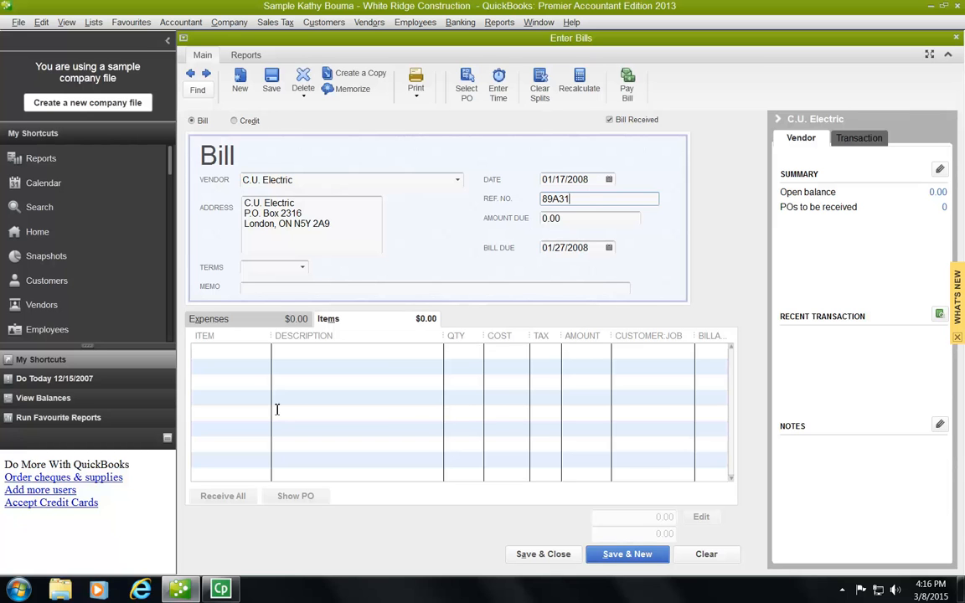
Begin the first item line on the C.U. Electric bill
{"action": "left_click", "coordinate": [231, 350]}
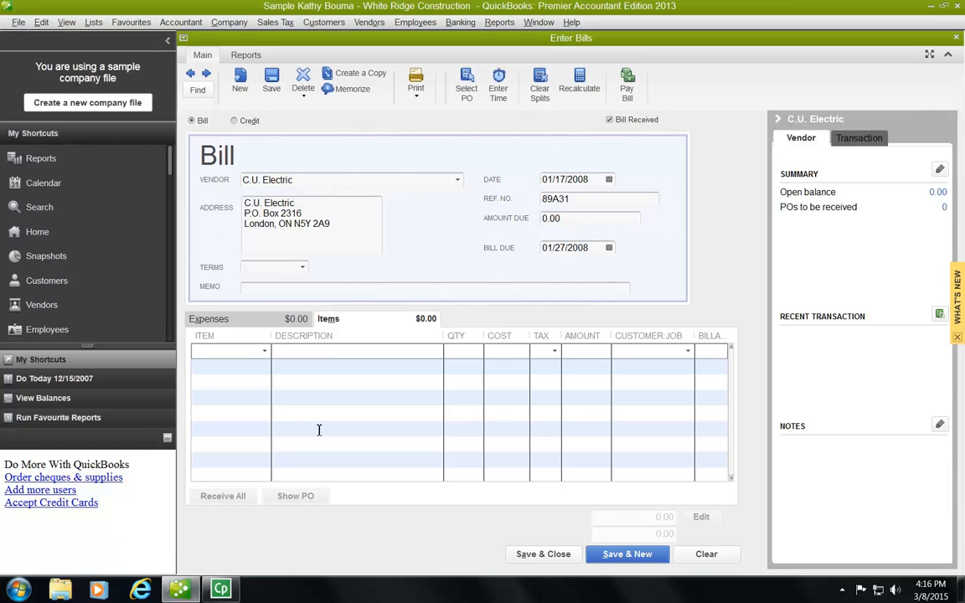
{"action": "mouse_move", "coordinate": [265, 352]}
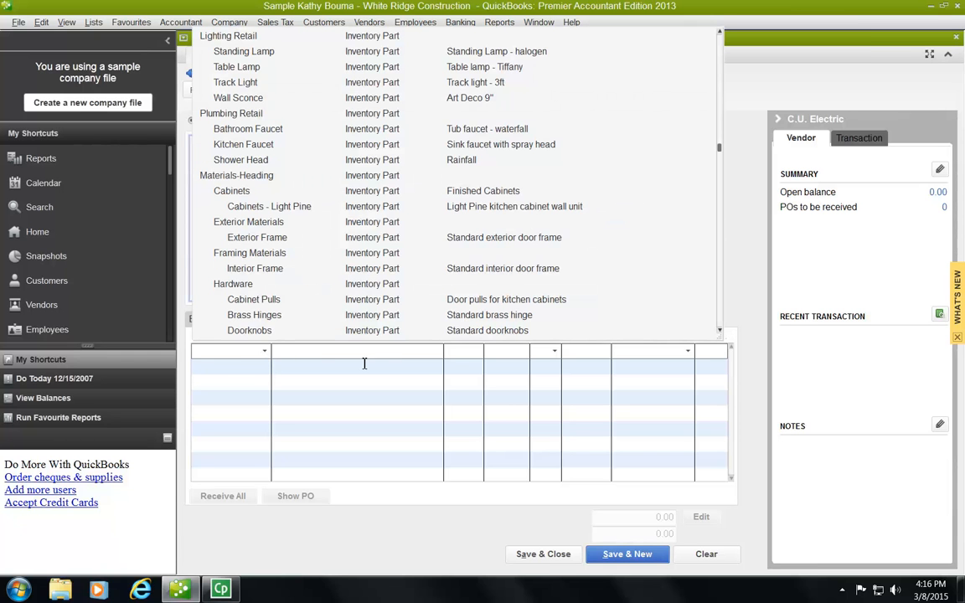
{"action": "mouse_move", "coordinate": [621, 164]}
{"action": "type", "text": "8"}
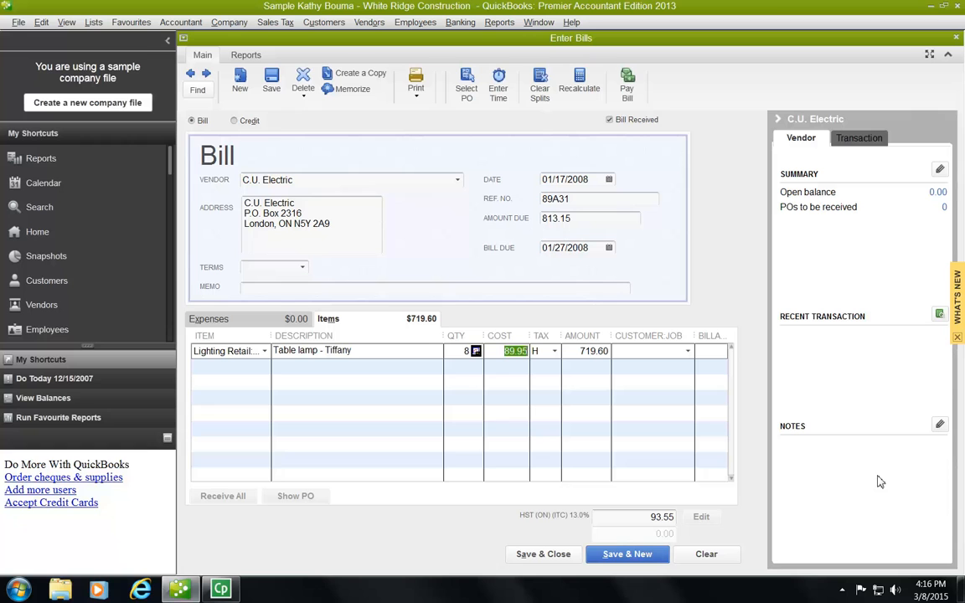
{"action": "mouse_move", "coordinate": [807, 494]}
{"action": "type", "text": "85.95"}
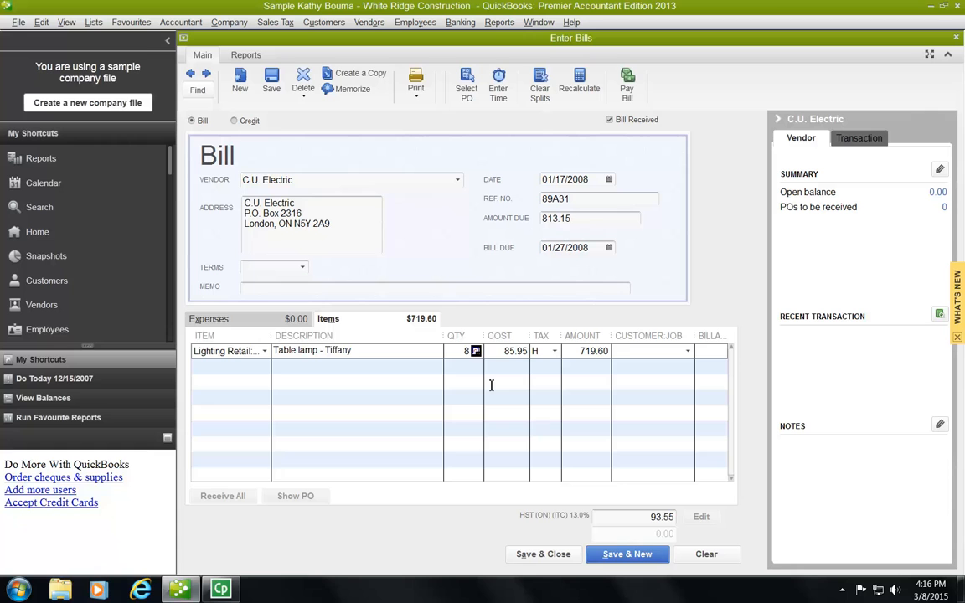
{"action": "mouse_move", "coordinate": [499, 376]}
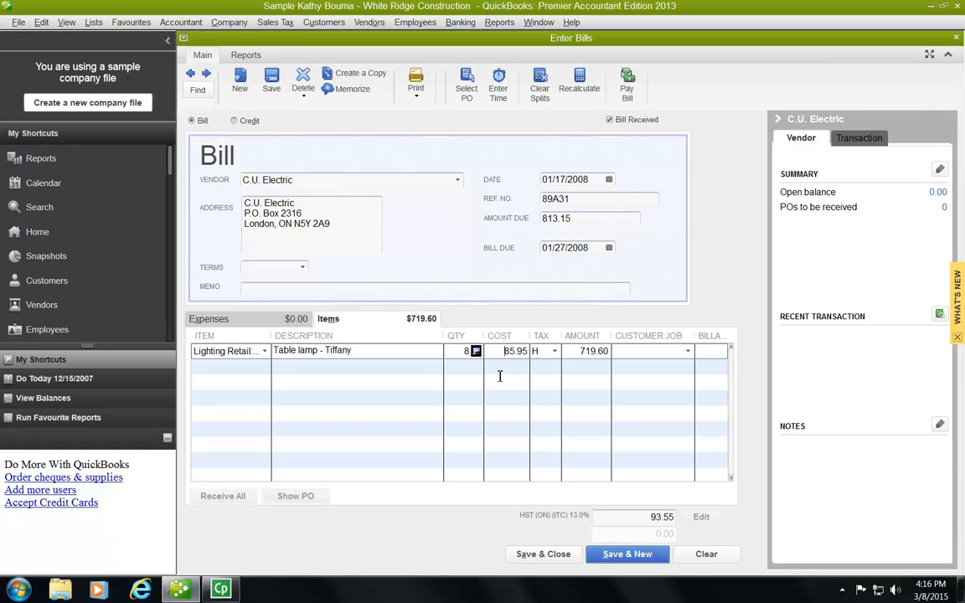
{"action": "mouse_move", "coordinate": [516, 388]}
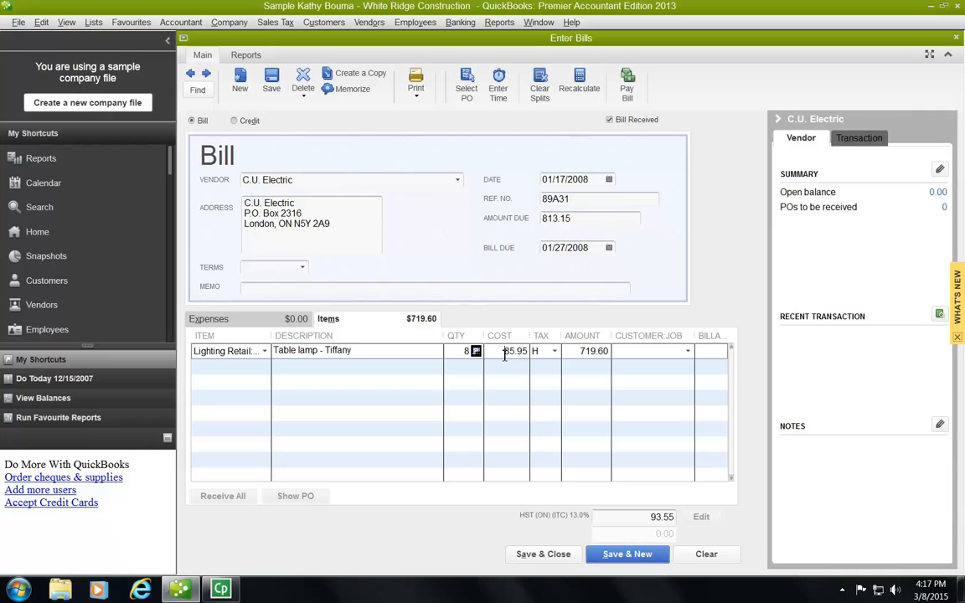
{"action": "mouse_move", "coordinate": [499, 365]}
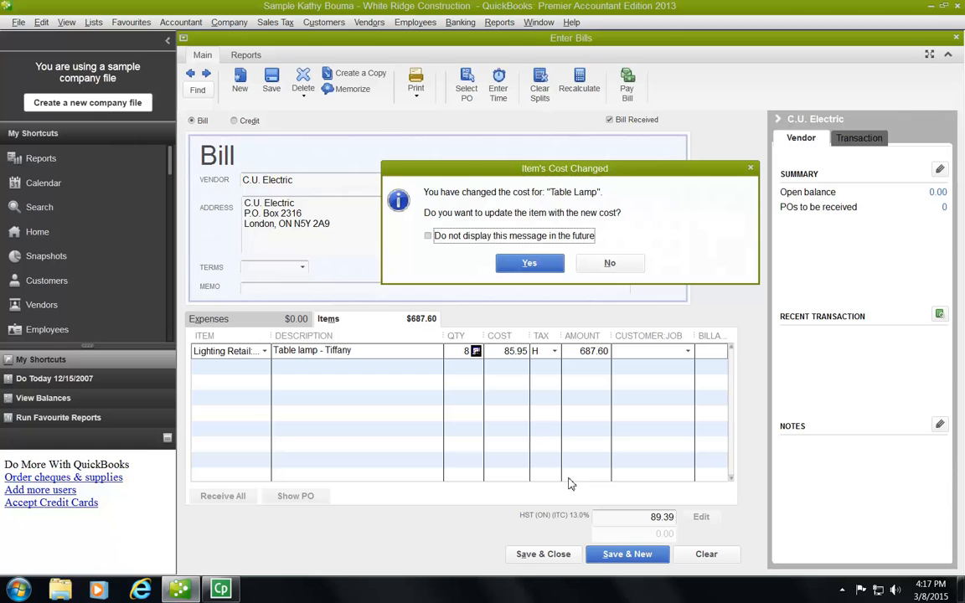
{"action": "mouse_move", "coordinate": [711, 211]}
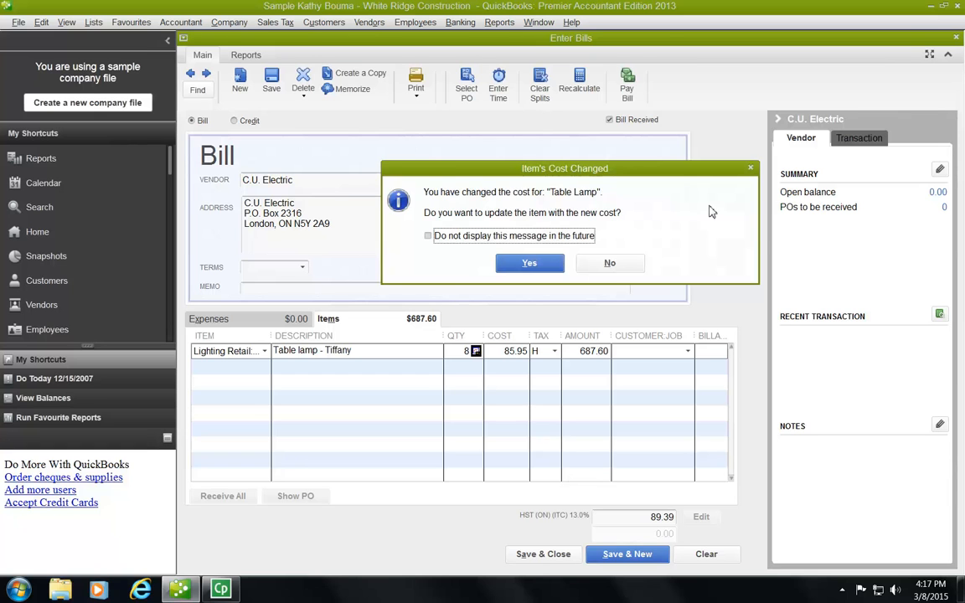
{"action": "mouse_move", "coordinate": [551, 218]}
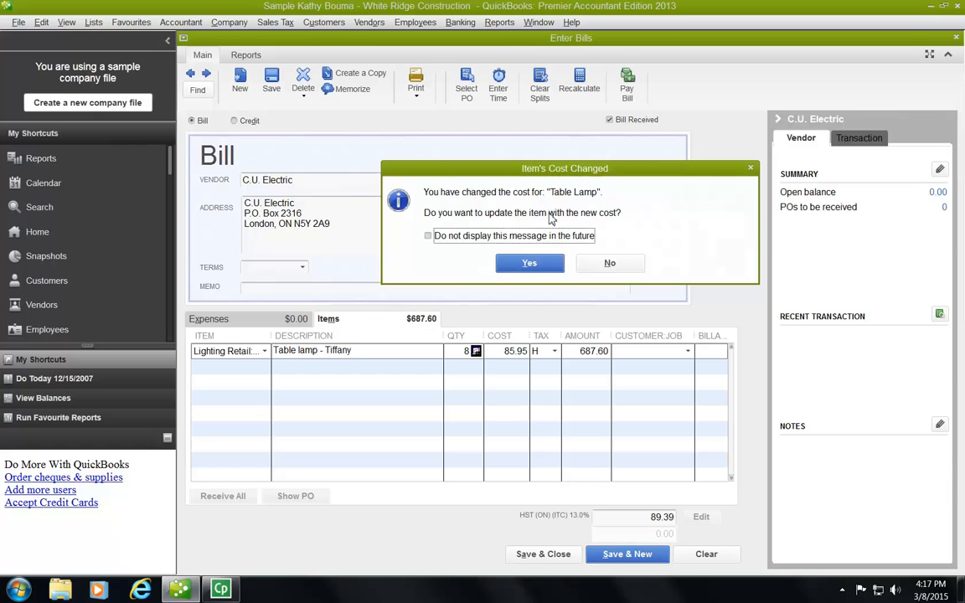
{"action": "mouse_move", "coordinate": [633, 224]}
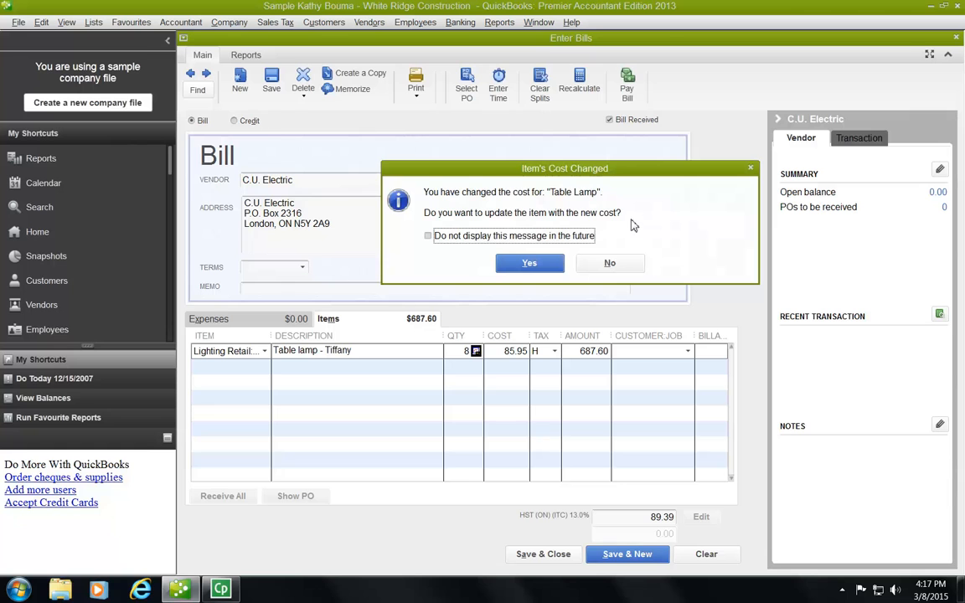
{"action": "mouse_move", "coordinate": [640, 234]}
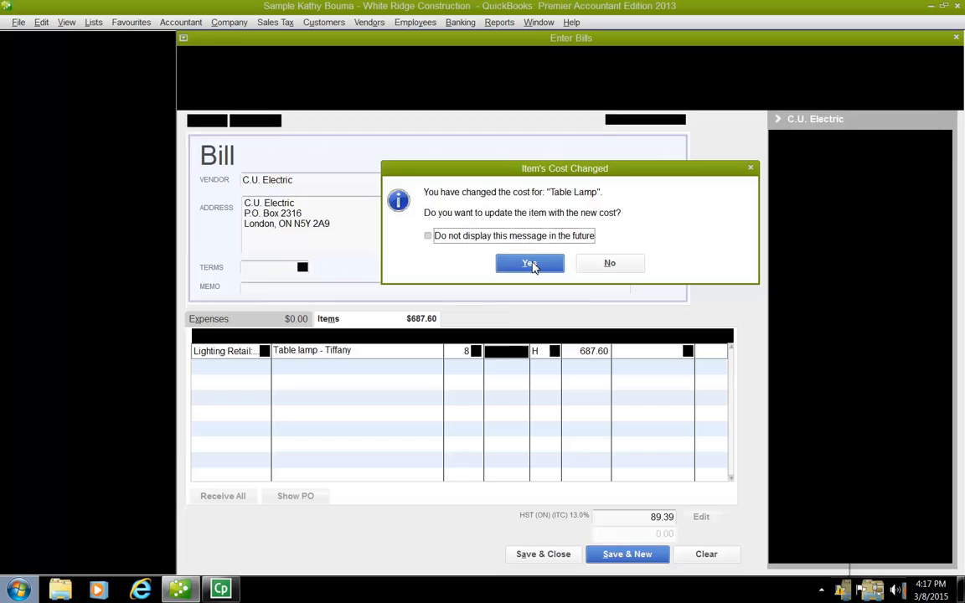
Accept updating the Table Lamp item's stored cost to 85.95, making the line 687.60
{"action": "left_click", "coordinate": [529, 263]}
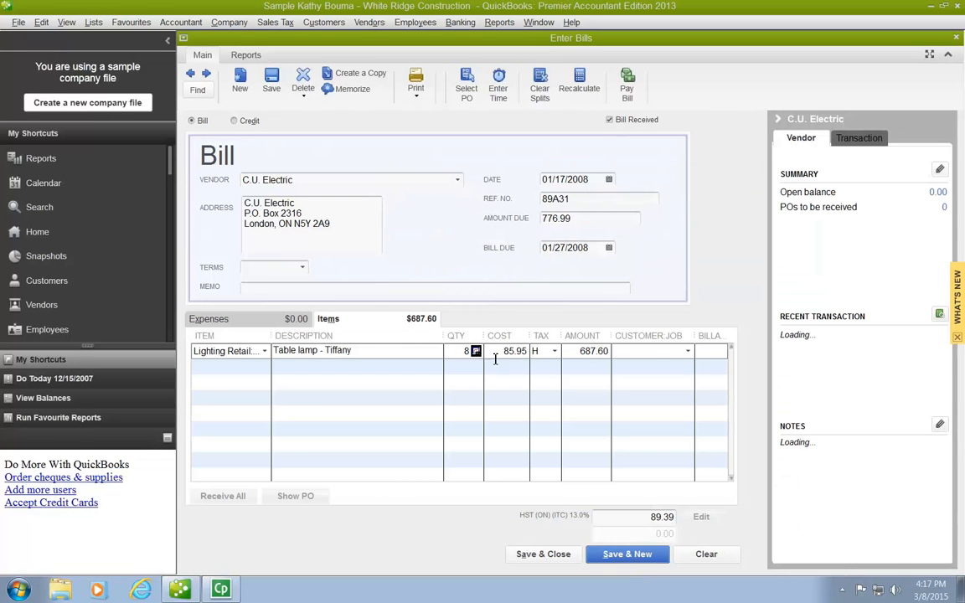
{"action": "mouse_move", "coordinate": [519, 359]}
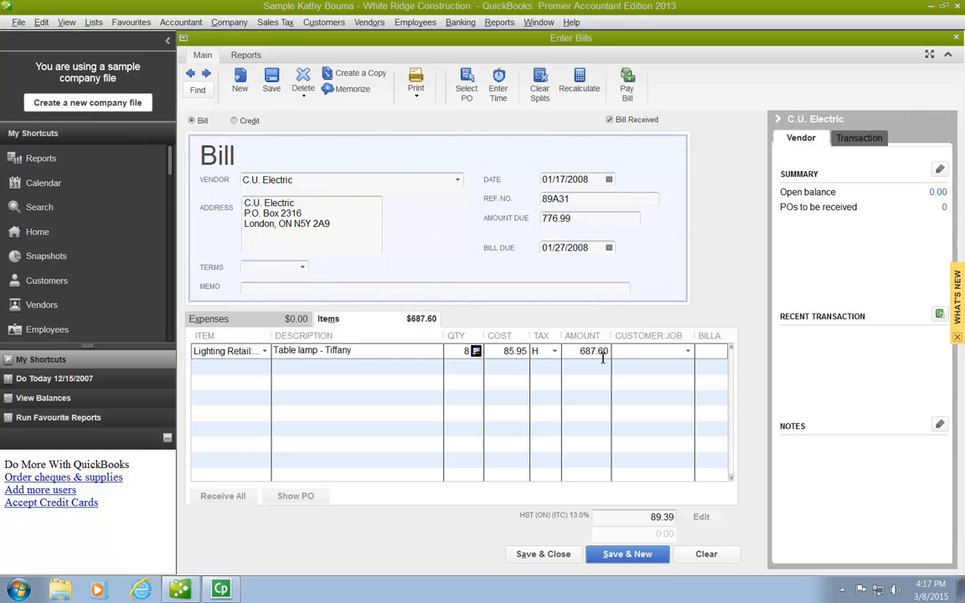
{"action": "mouse_move", "coordinate": [678, 514]}
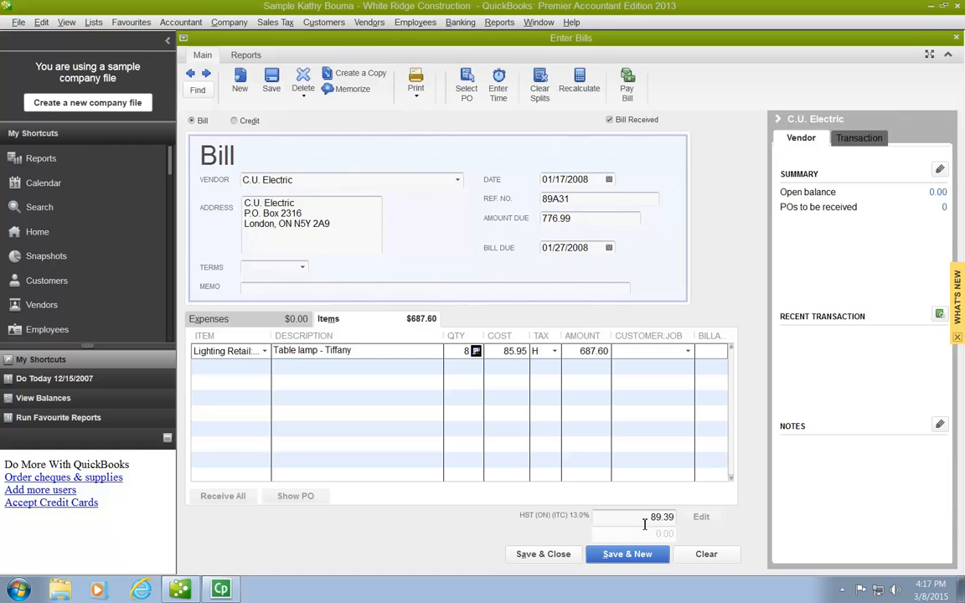
{"action": "left_click", "coordinate": [589, 218]}
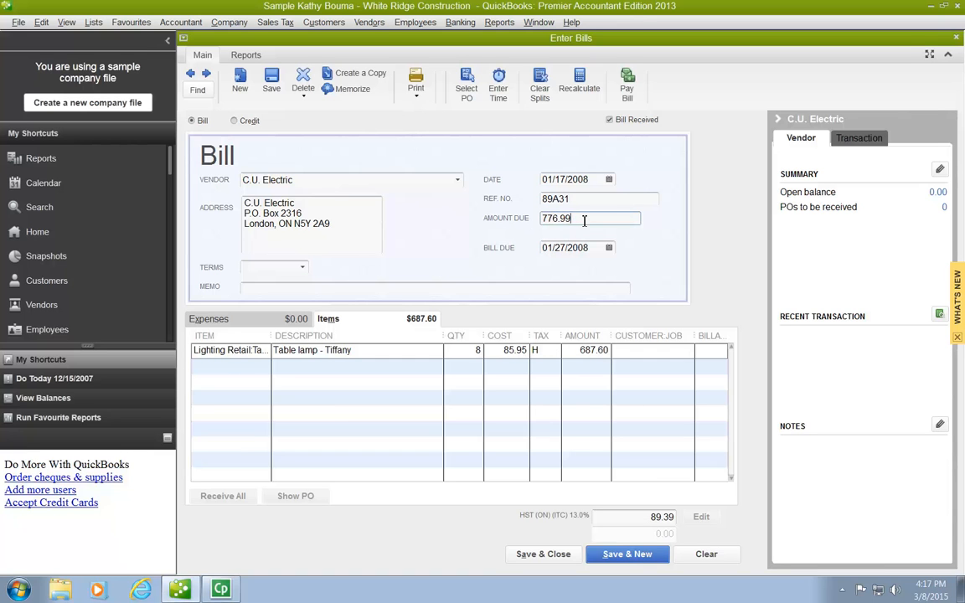
{"action": "mouse_move", "coordinate": [628, 275]}
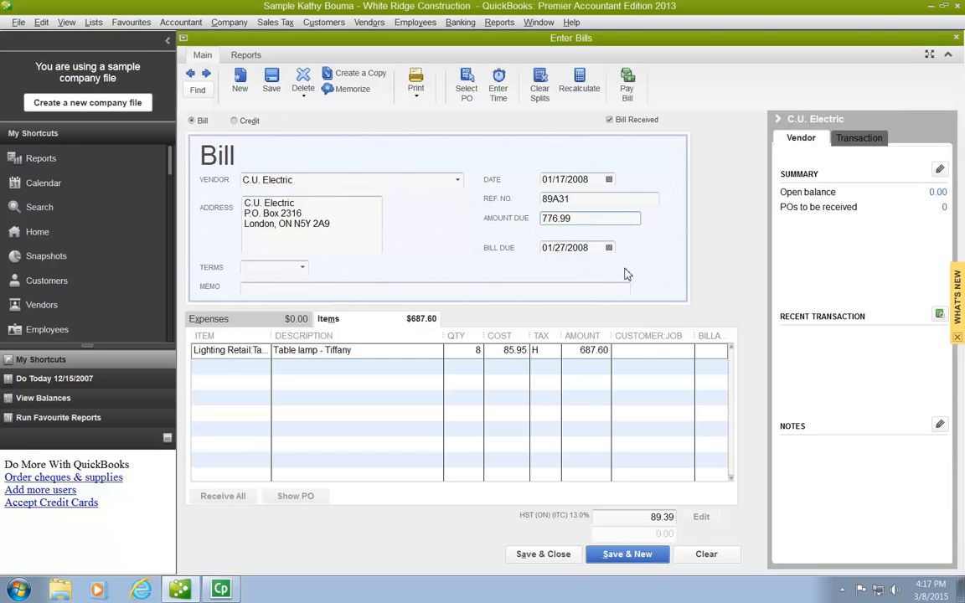
{"action": "mouse_move", "coordinate": [456, 422]}
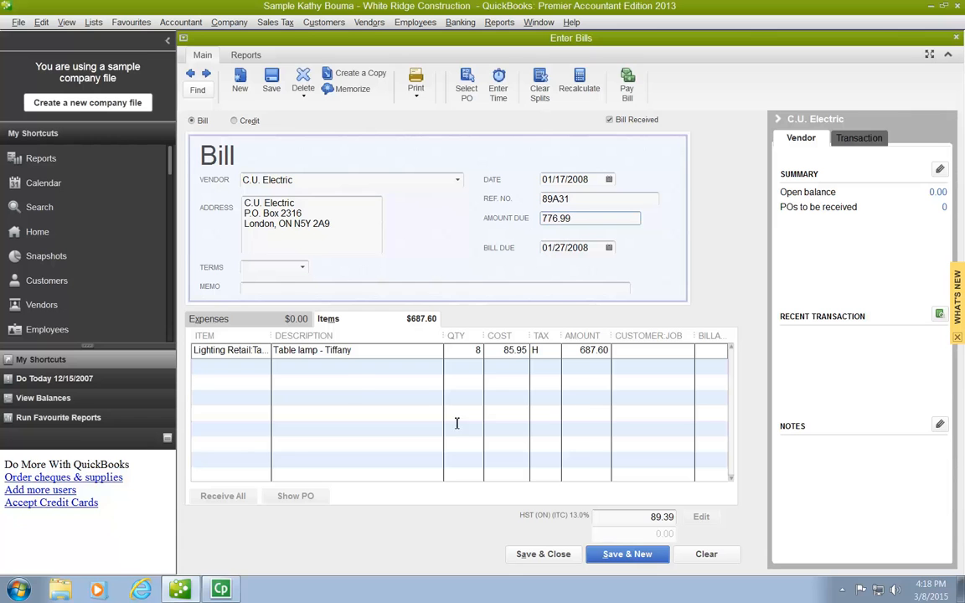
{"action": "left_click", "coordinate": [234, 365]}
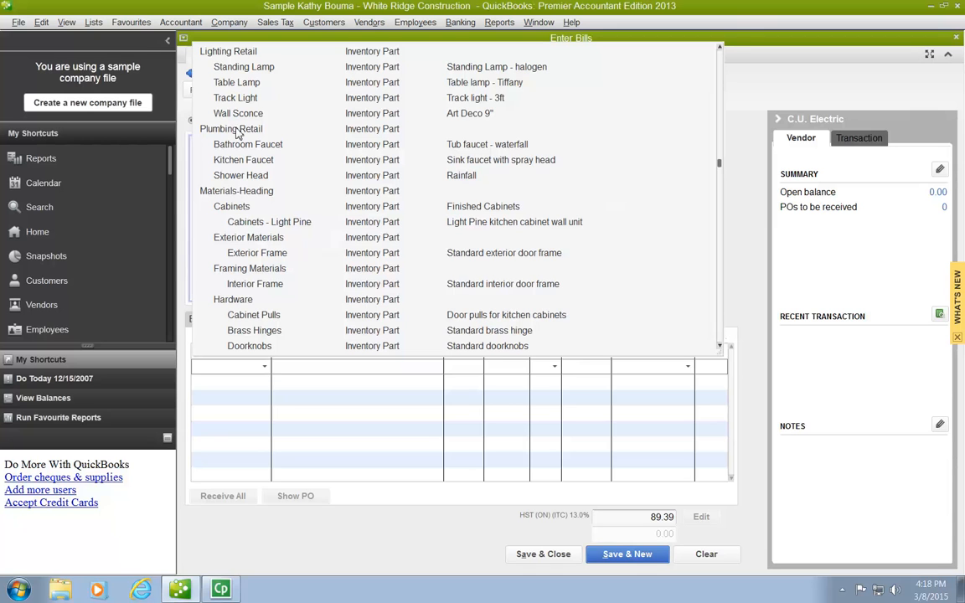
{"action": "left_click", "coordinate": [236, 82]}
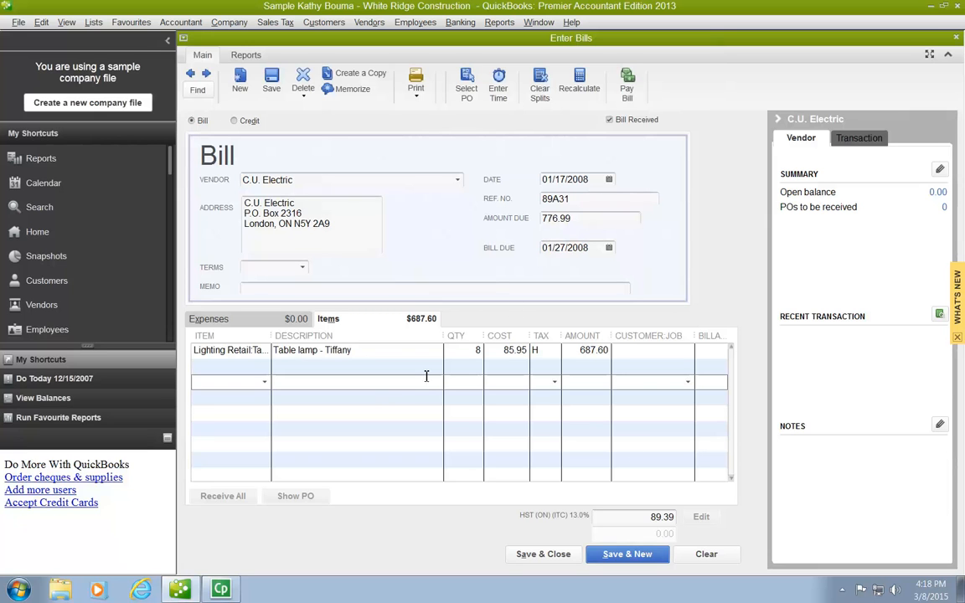
{"action": "mouse_move", "coordinate": [409, 419]}
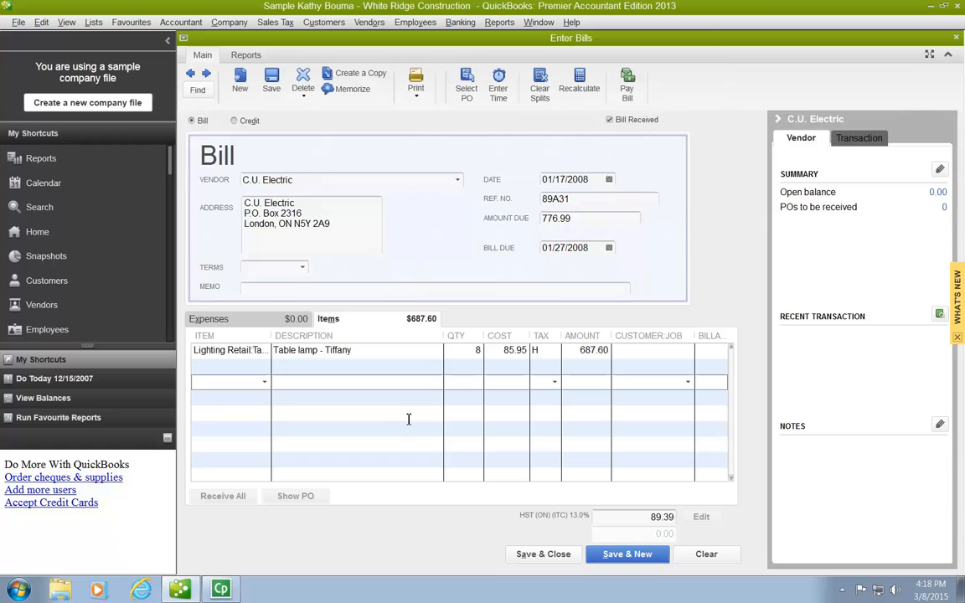
{"action": "left_click", "coordinate": [226, 382]}
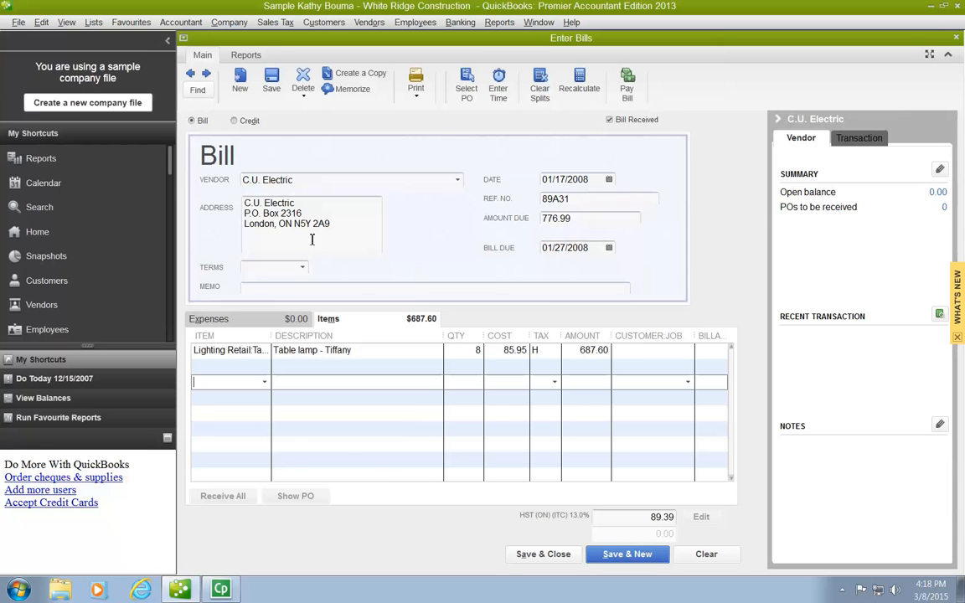
{"action": "mouse_move", "coordinate": [509, 252]}
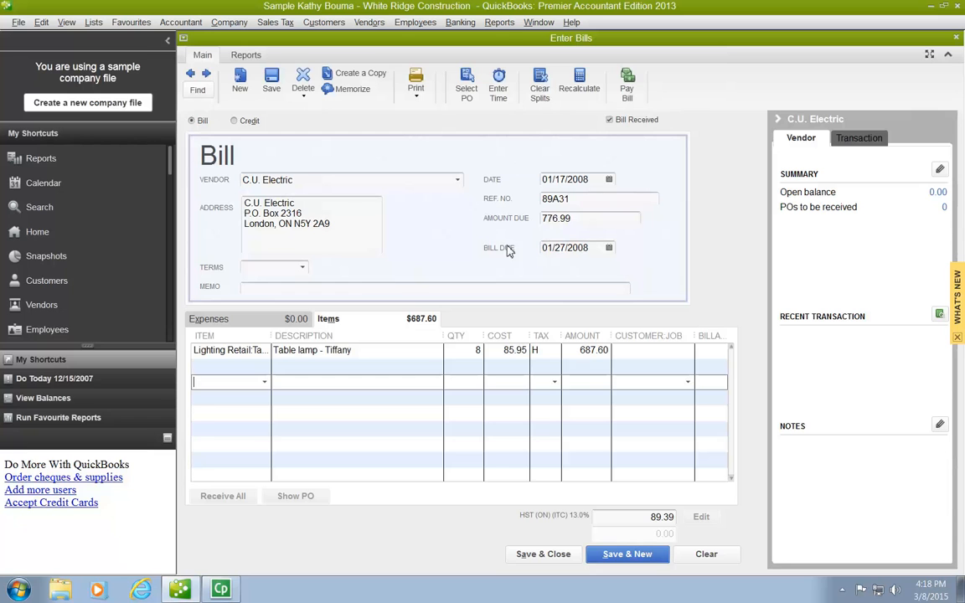
{"action": "mouse_move", "coordinate": [465, 214]}
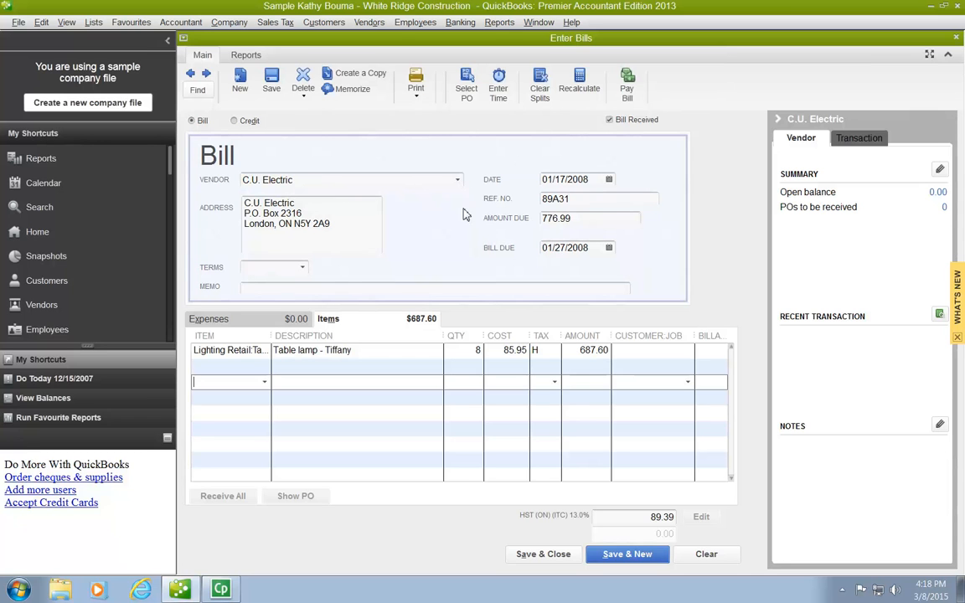
{"action": "left_click", "coordinate": [573, 179]}
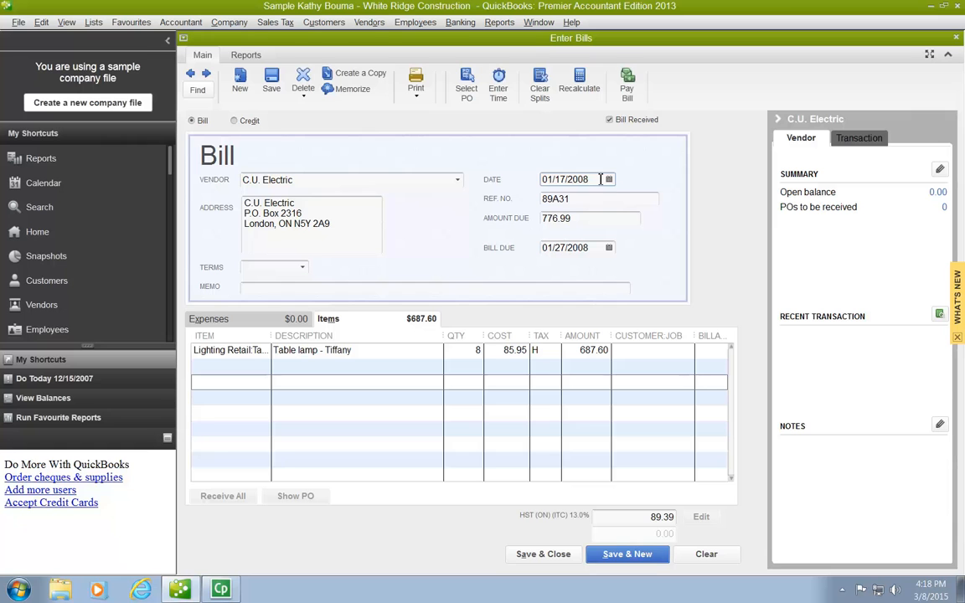
{"action": "left_click", "coordinate": [599, 198]}
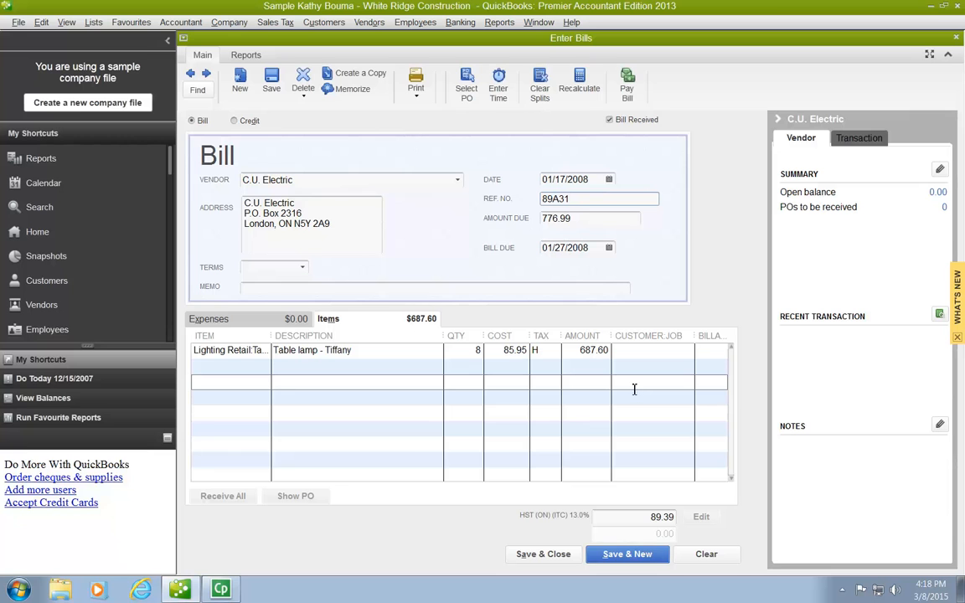
{"action": "mouse_move", "coordinate": [517, 355]}
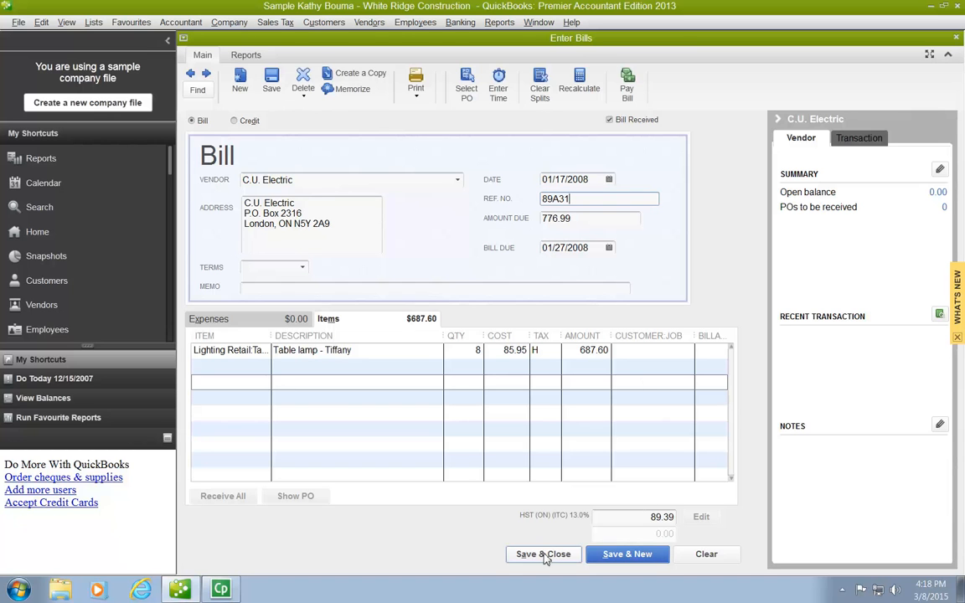
Save and close the bill, confirming the closed-period warning, returning to Home
{"action": "left_click", "coordinate": [542, 553]}
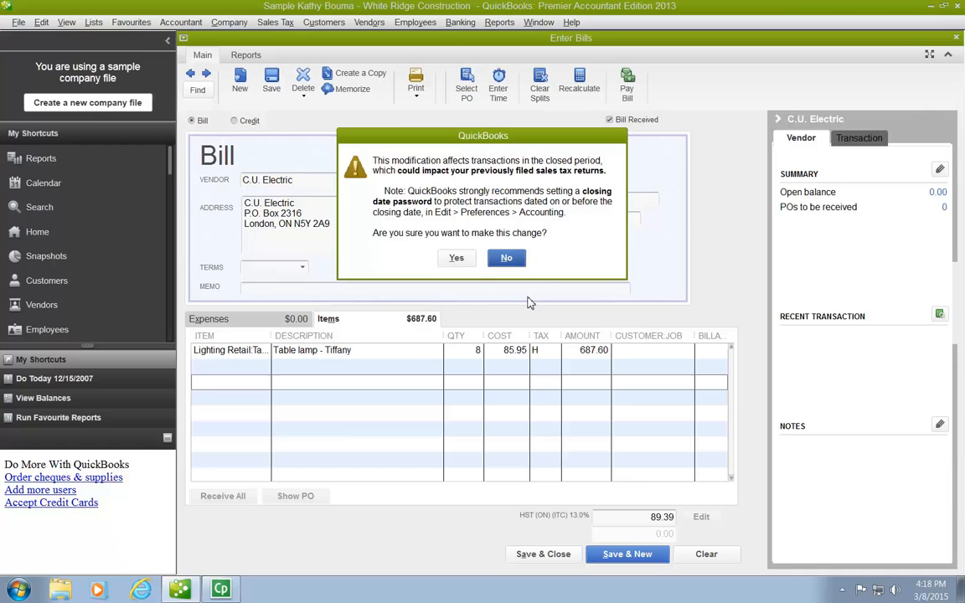
{"action": "mouse_move", "coordinate": [302, 7]}
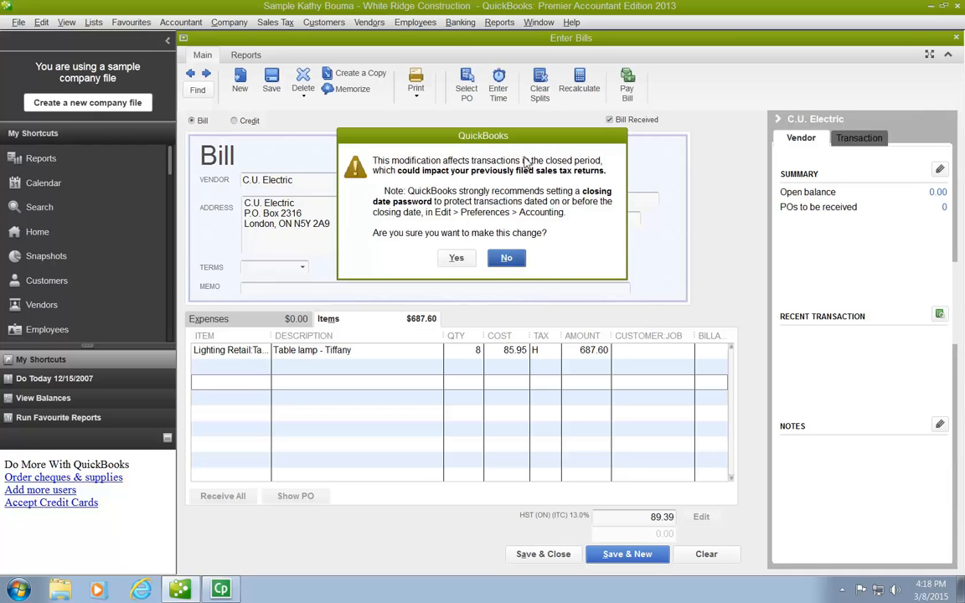
{"action": "mouse_move", "coordinate": [670, 179]}
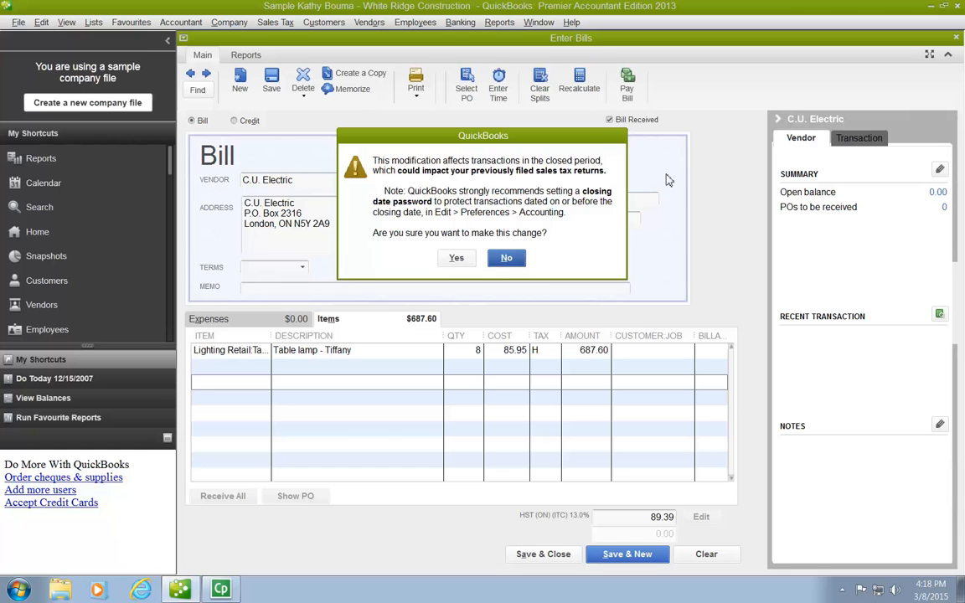
{"action": "mouse_move", "coordinate": [472, 210]}
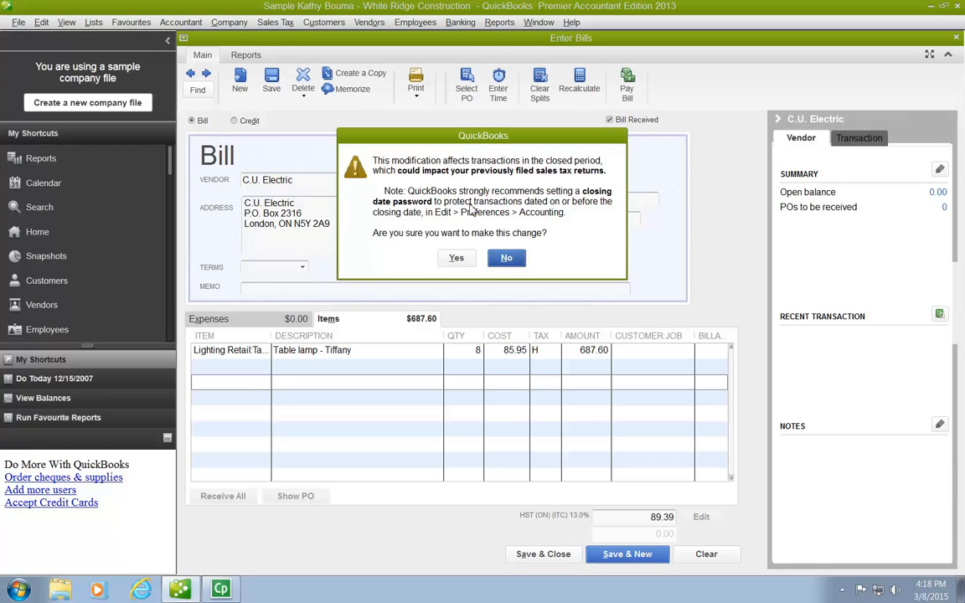
{"action": "mouse_move", "coordinate": [643, 302]}
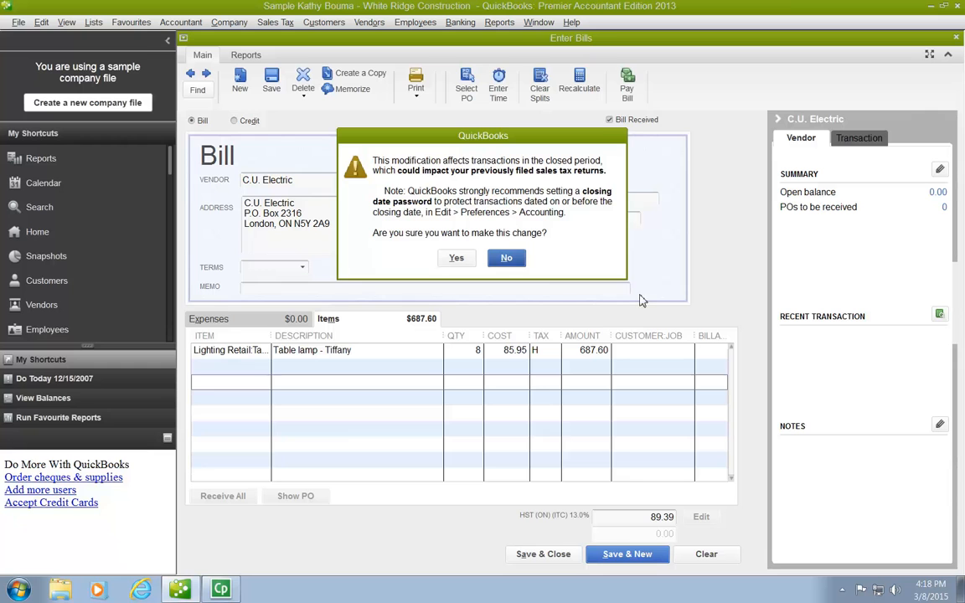
{"action": "mouse_move", "coordinate": [636, 304]}
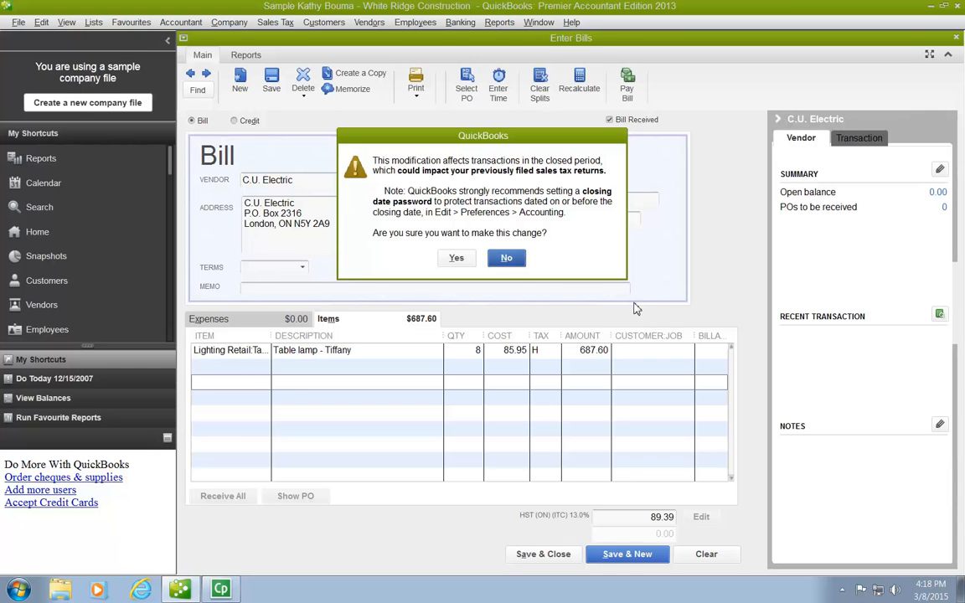
{"action": "mouse_move", "coordinate": [385, 6]}
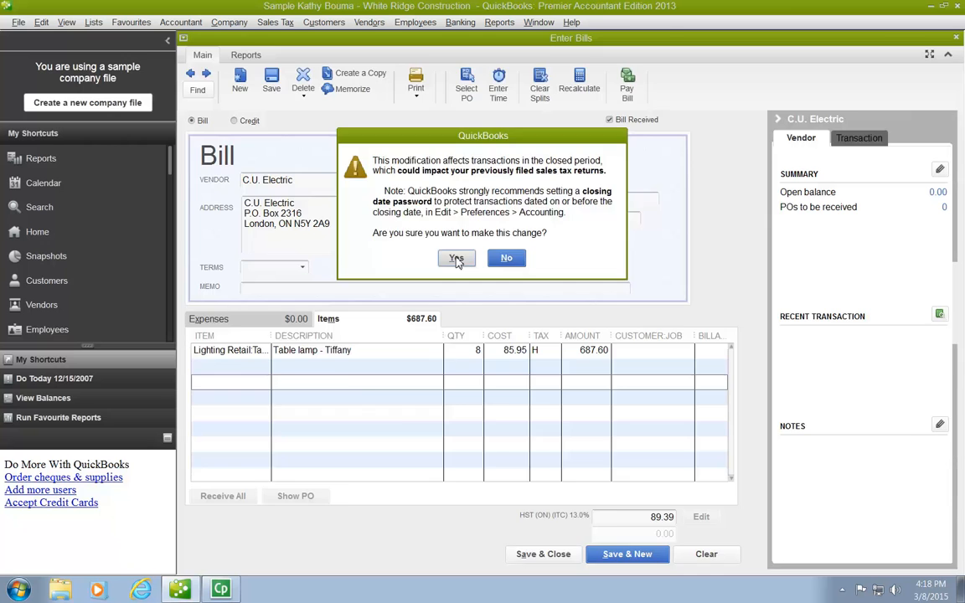
{"action": "left_click", "coordinate": [456, 258]}
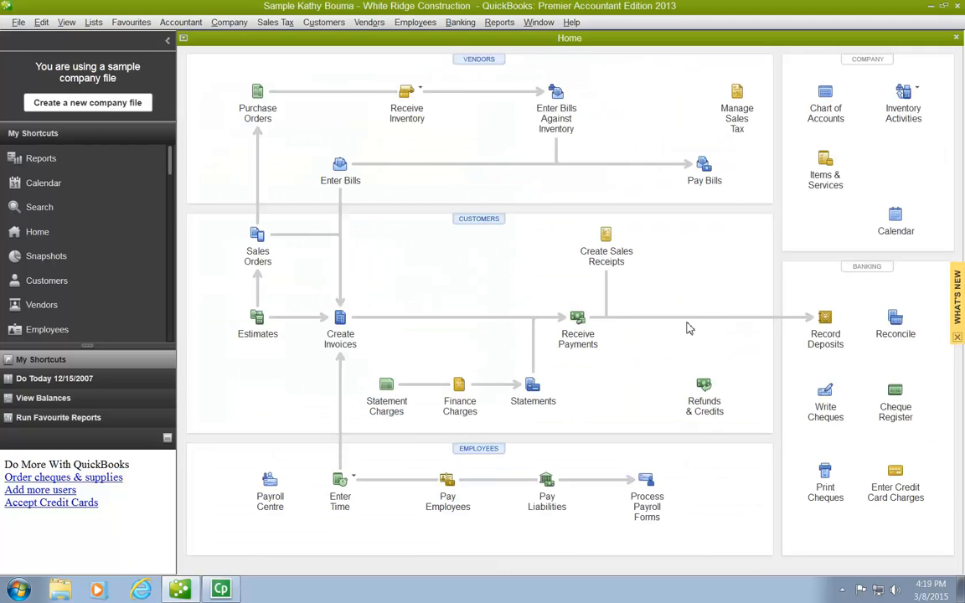
{"action": "mouse_move", "coordinate": [569, 119]}
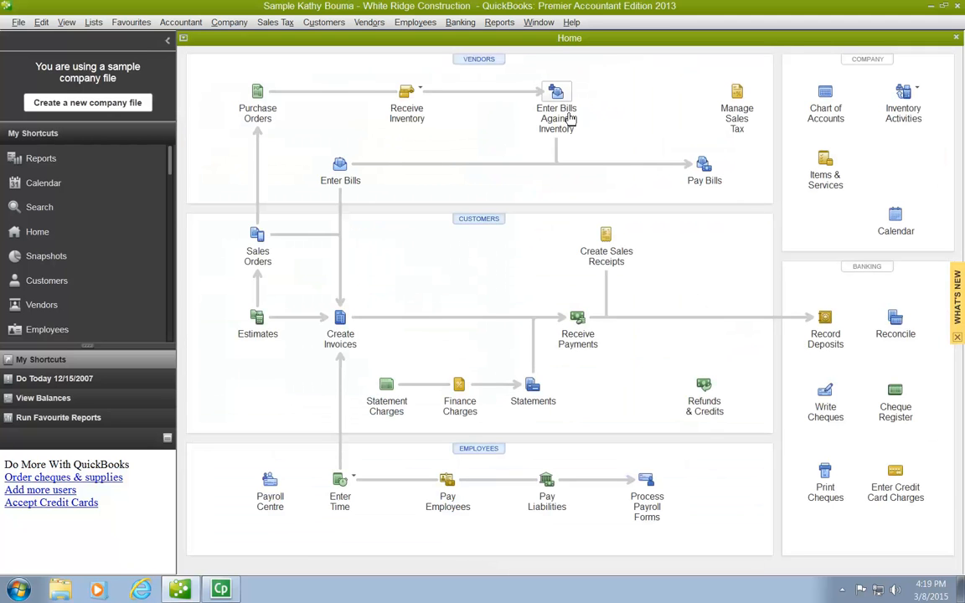
{"action": "mouse_move", "coordinate": [472, 201]}
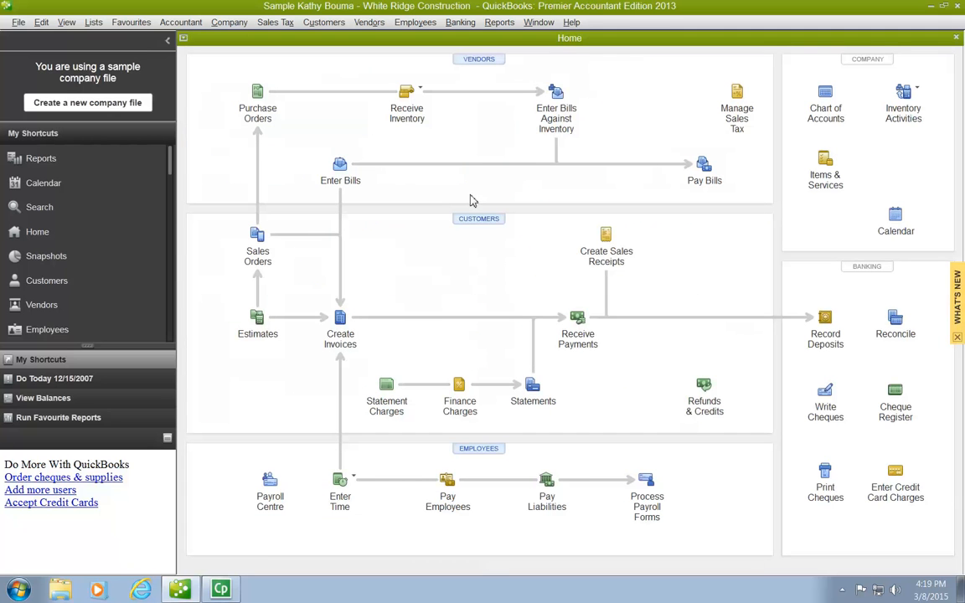